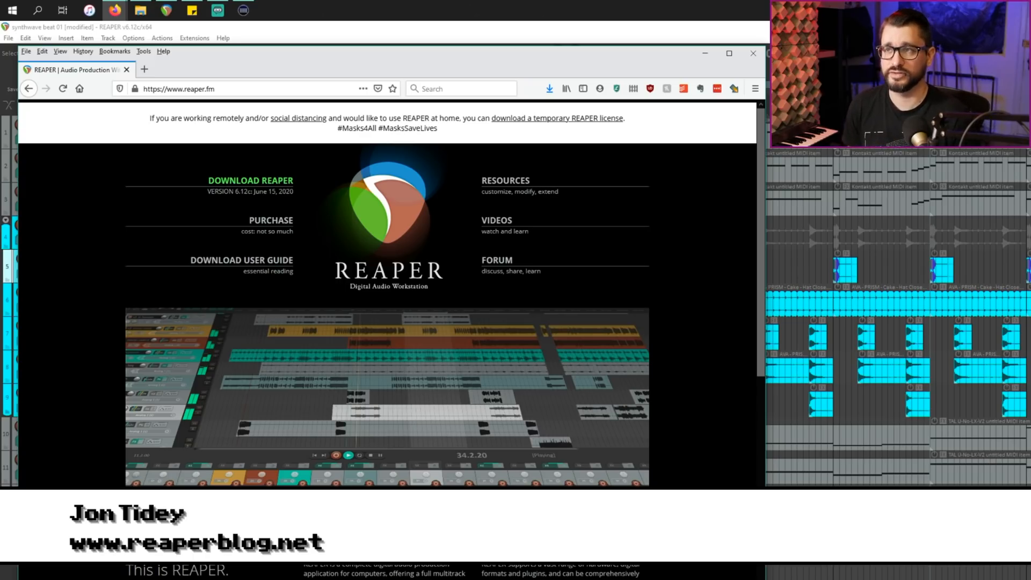
Scroll to track 10 and open its Add FX browser showing the Cockos plug-ins
scroll("down", 3)
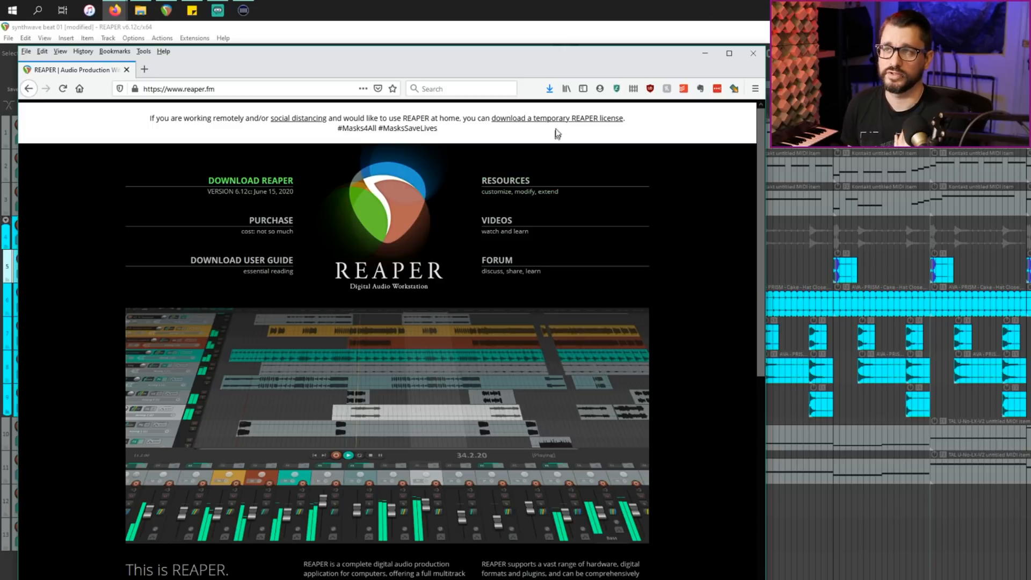
mouse_move(564, 123)
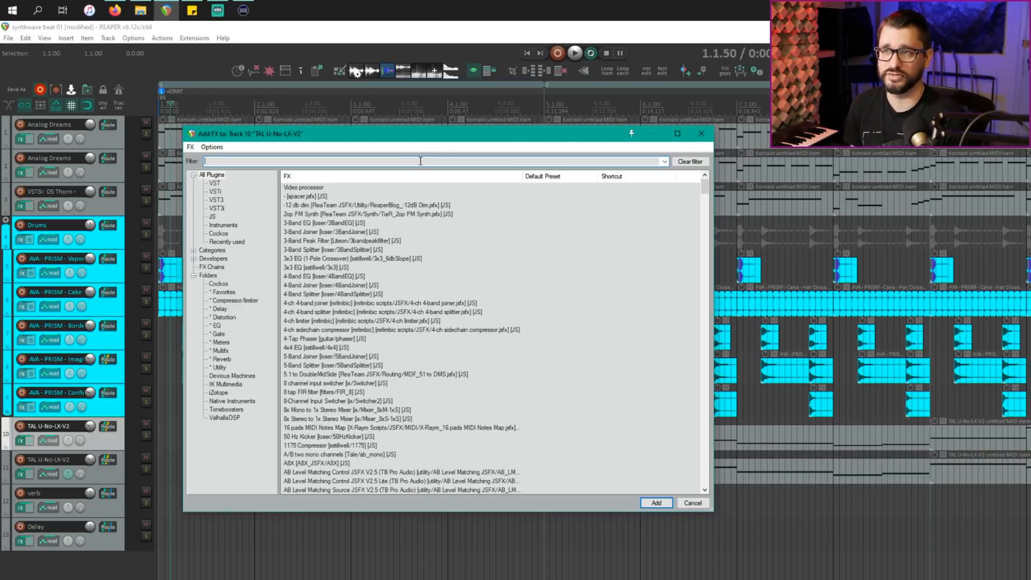
mouse_move(601, 483)
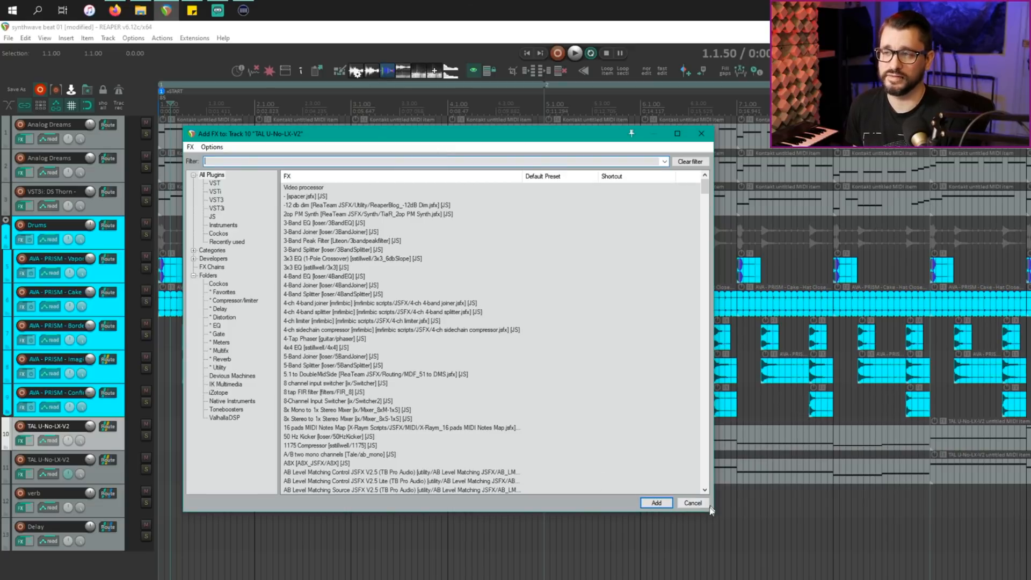
mouse_move(591, 511)
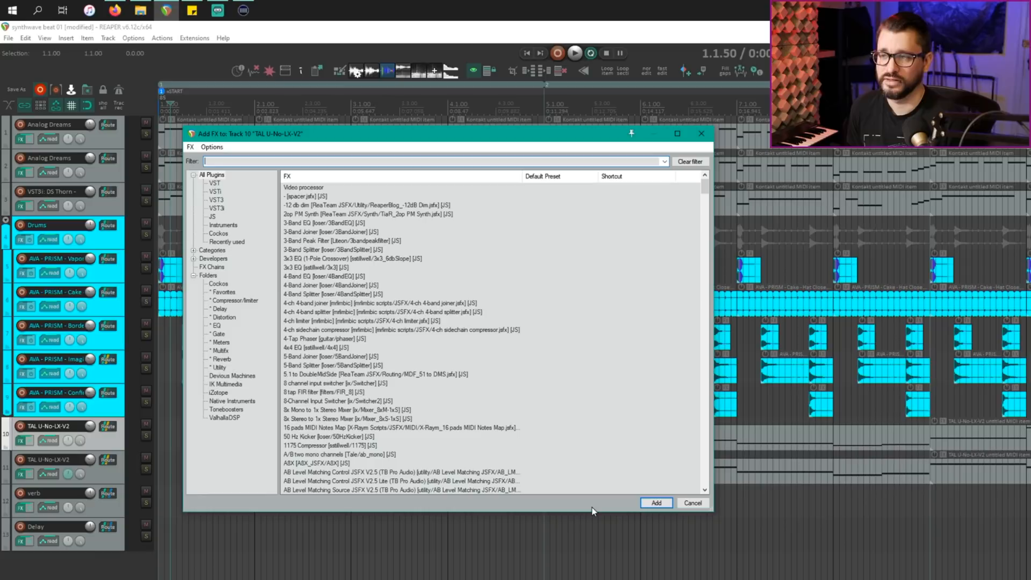
mouse_move(600, 499)
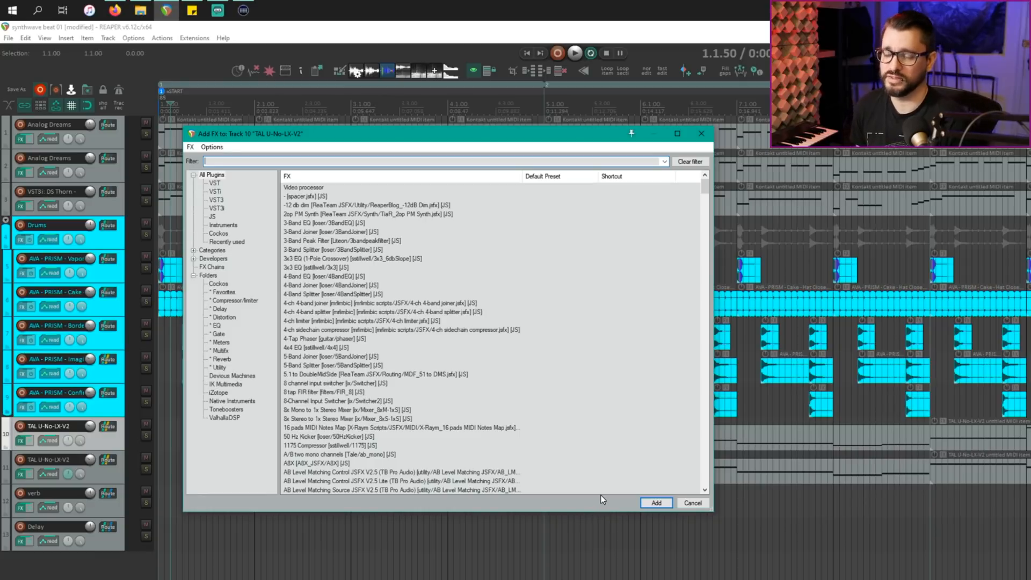
mouse_move(533, 484)
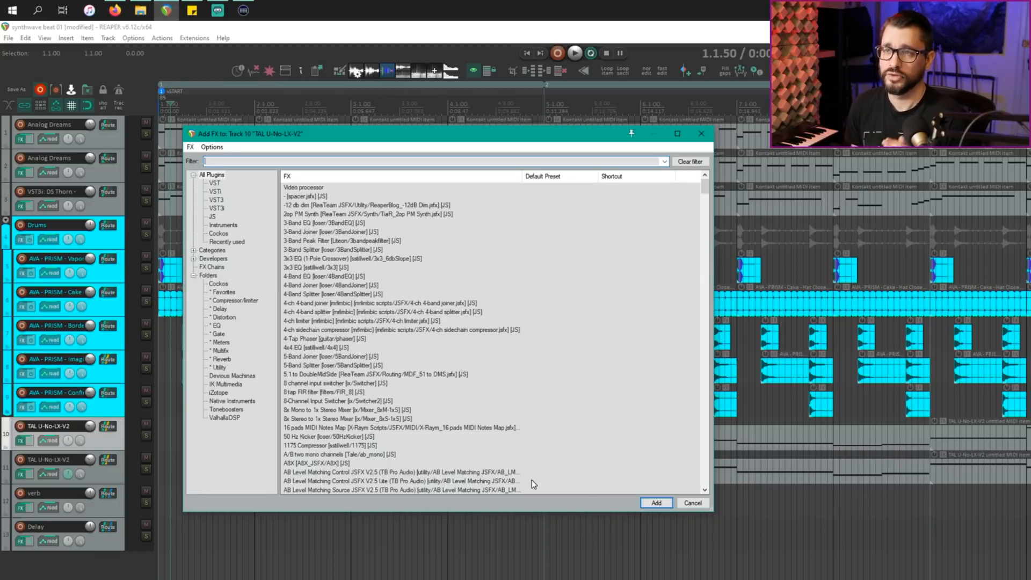
mouse_move(337, 246)
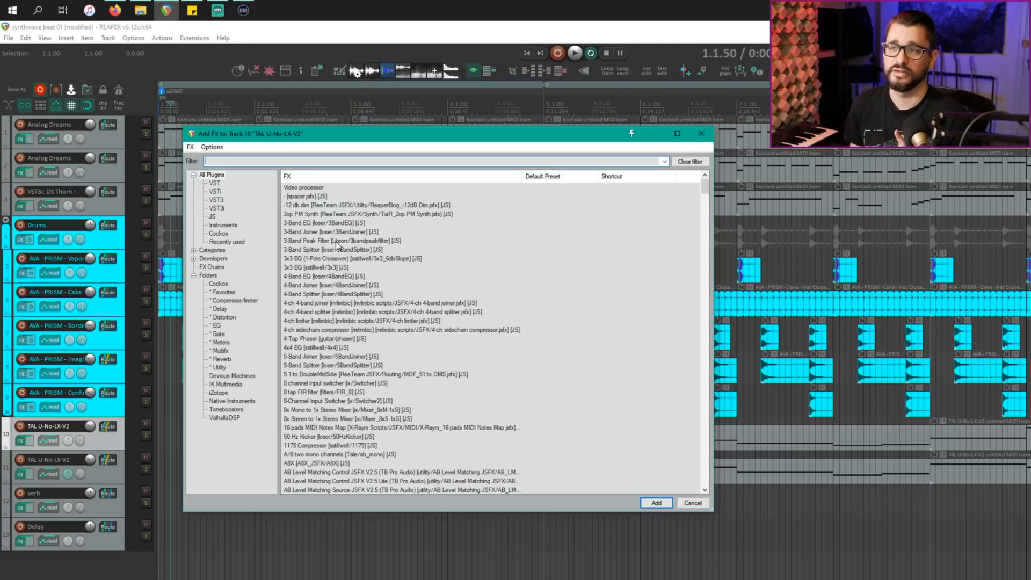
right_click(335, 240)
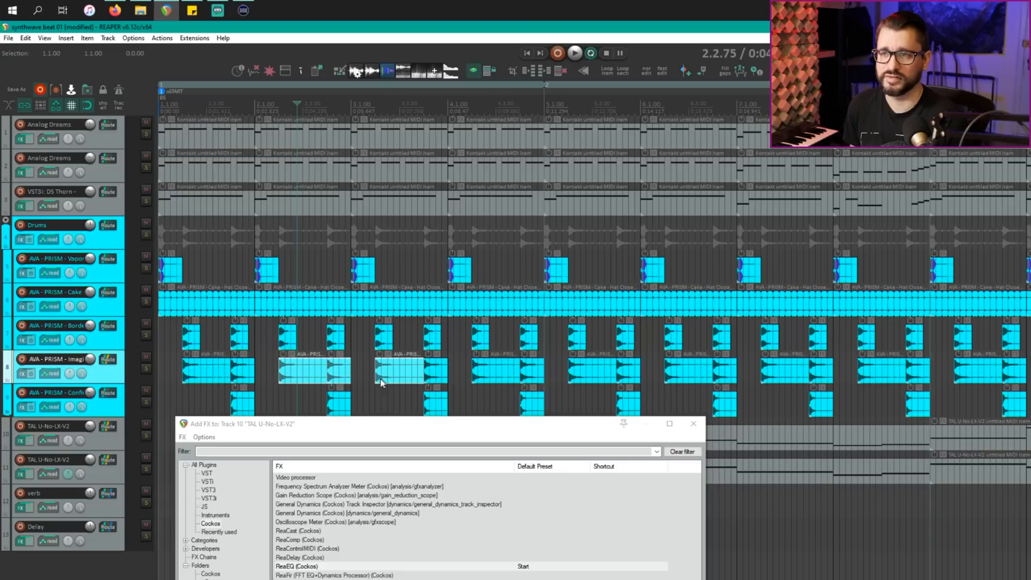
Add ReaEQ to the selected snare items' active takes, then remove it from the item FX chain
left_click(296, 566)
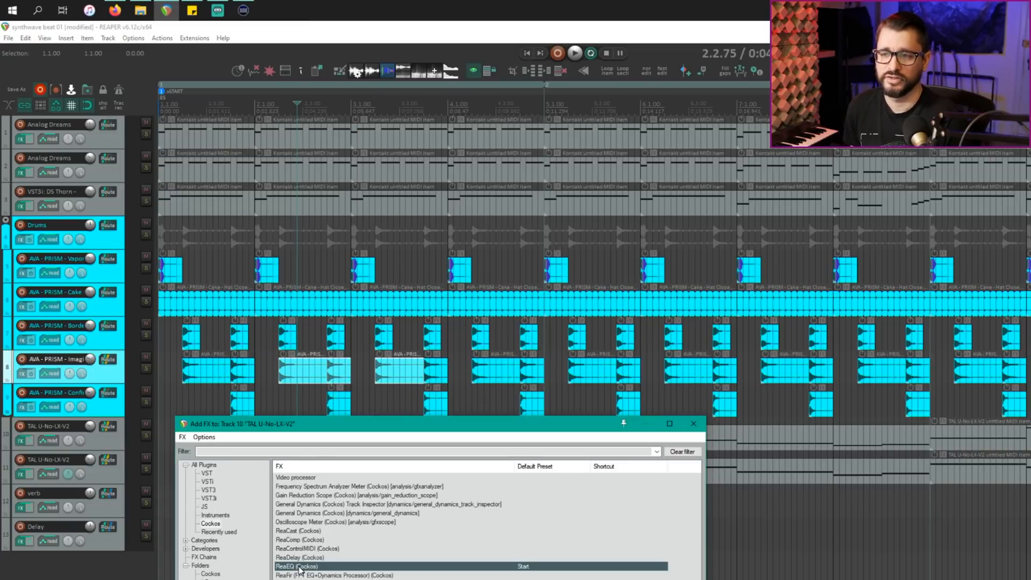
right_click(296, 566)
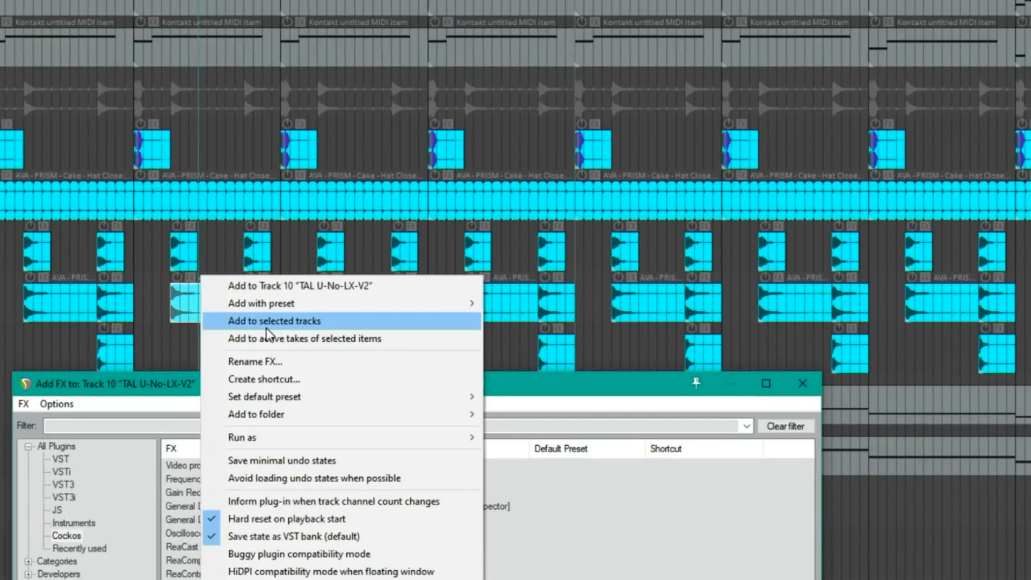
mouse_move(305, 339)
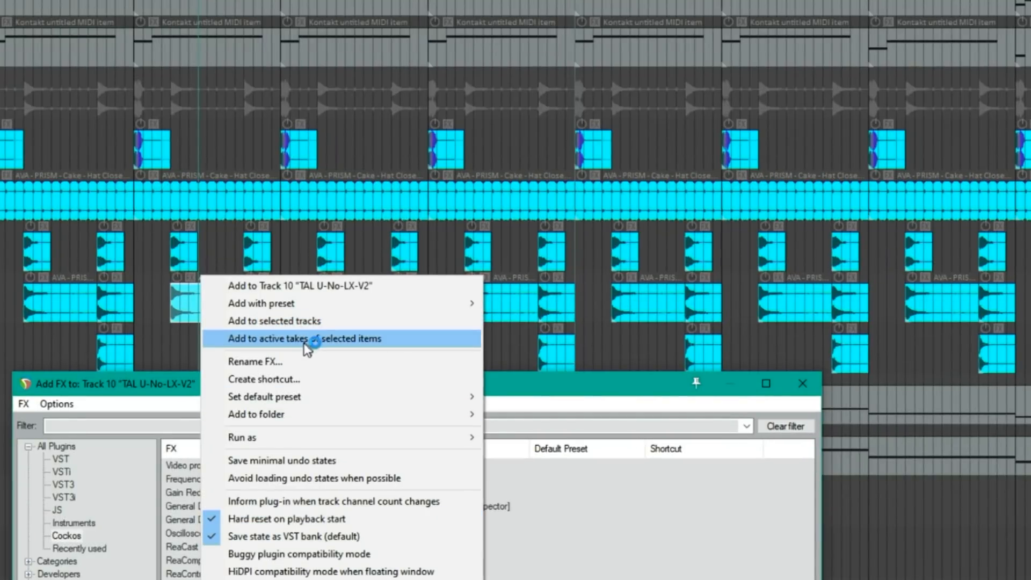
mouse_move(321, 349)
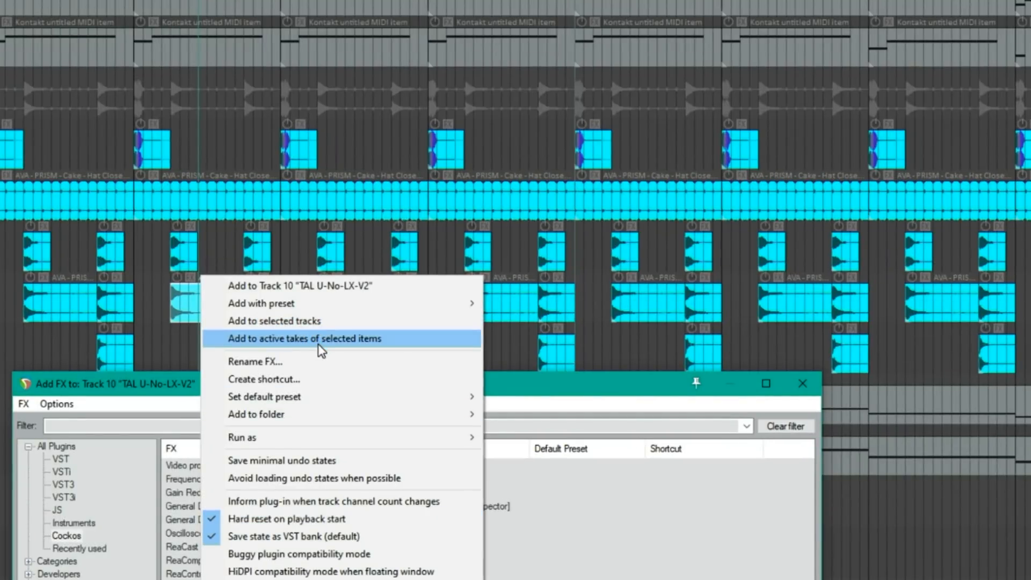
left_click(302, 338)
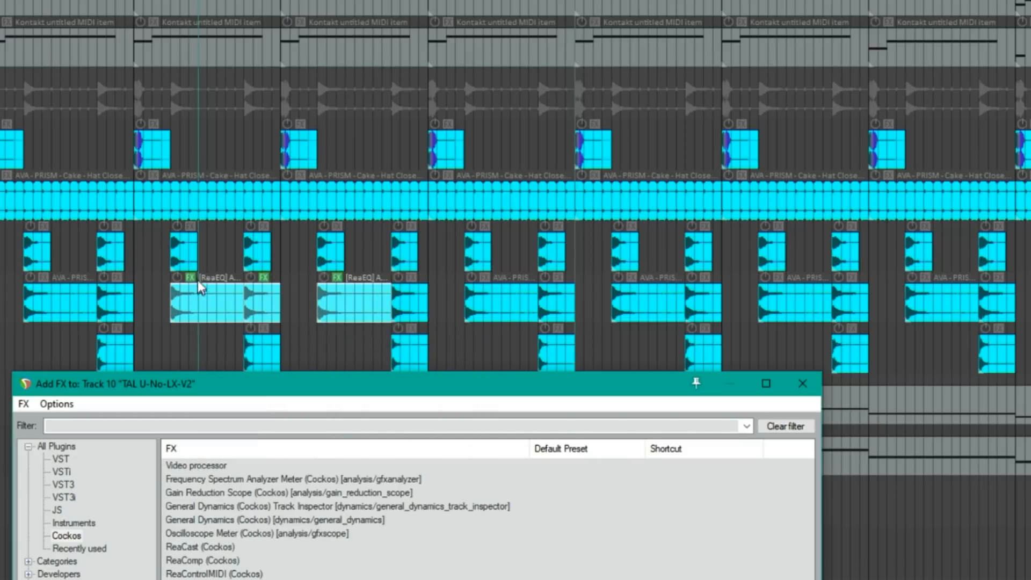
mouse_move(296, 282)
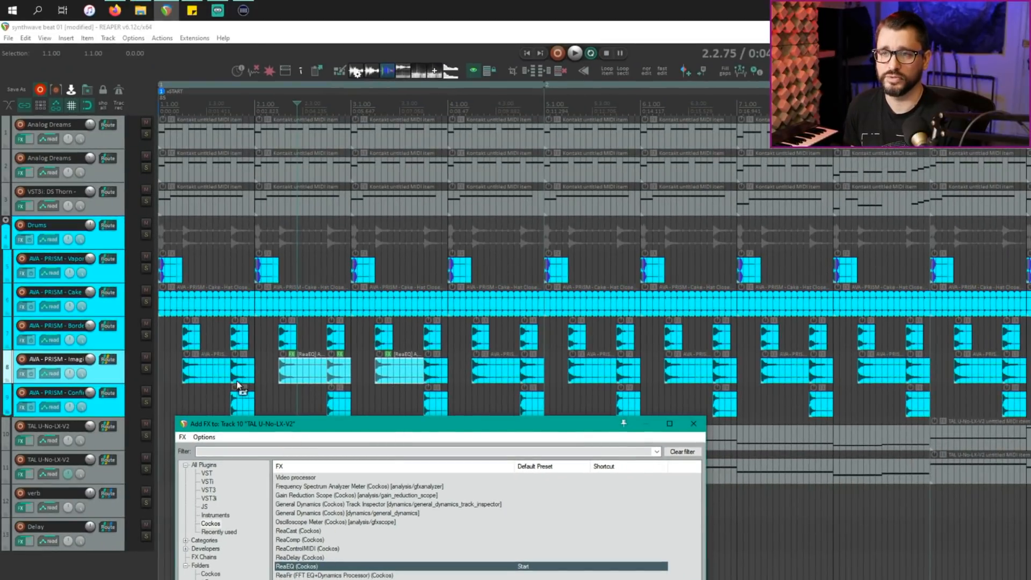
double_click(295, 566)
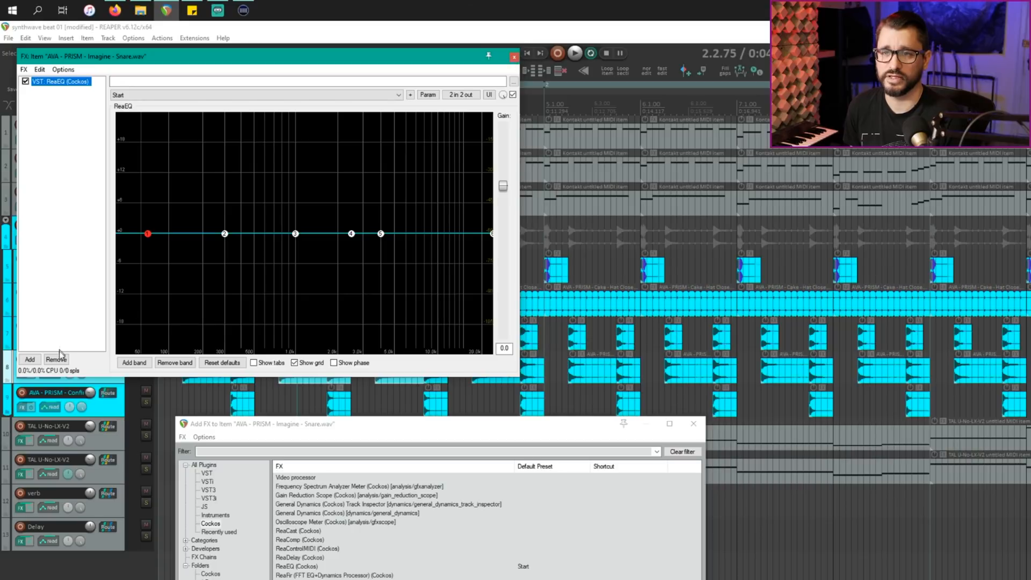
left_click(513, 56)
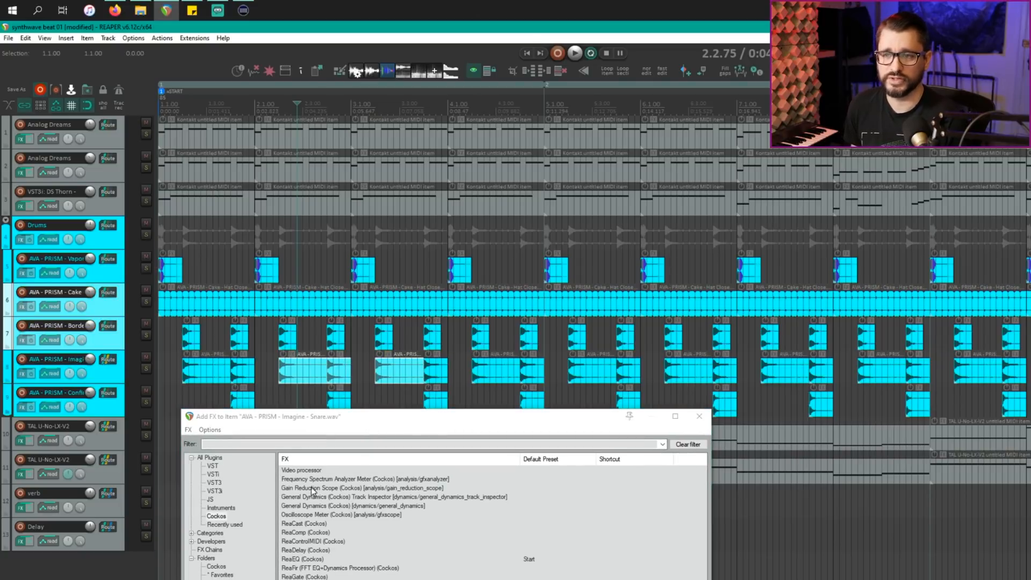
Add ReaComp to the Cake Hat Closed track, remove it, and bring up ReaComp's browser options
left_click(305, 531)
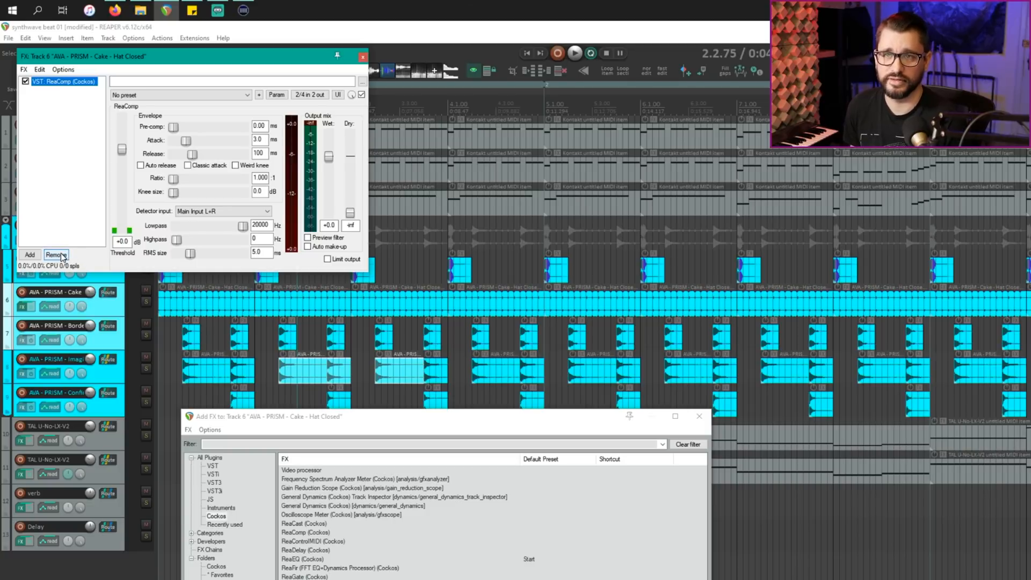
left_click(56, 254)
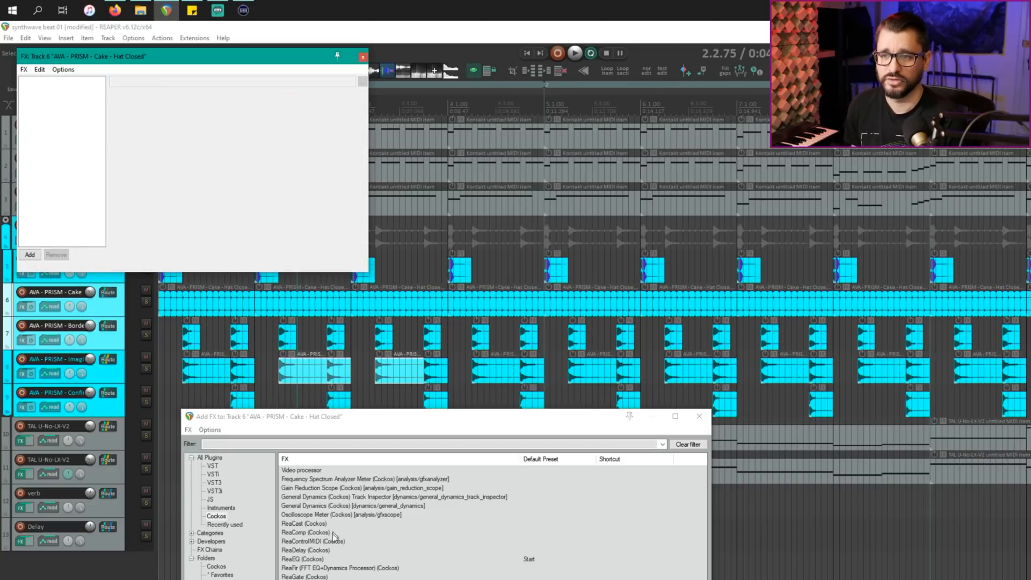
right_click(305, 532)
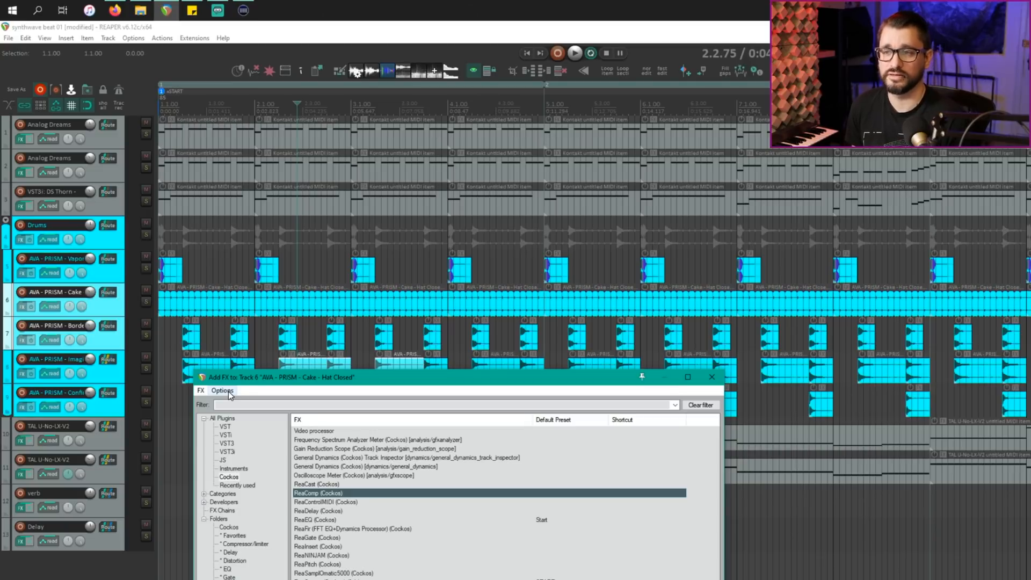
List IK Multimedia plug-ins with duplicates set to 'Show only VST3 if present', selecting TR5 Brickwall Limiter
left_click(223, 390)
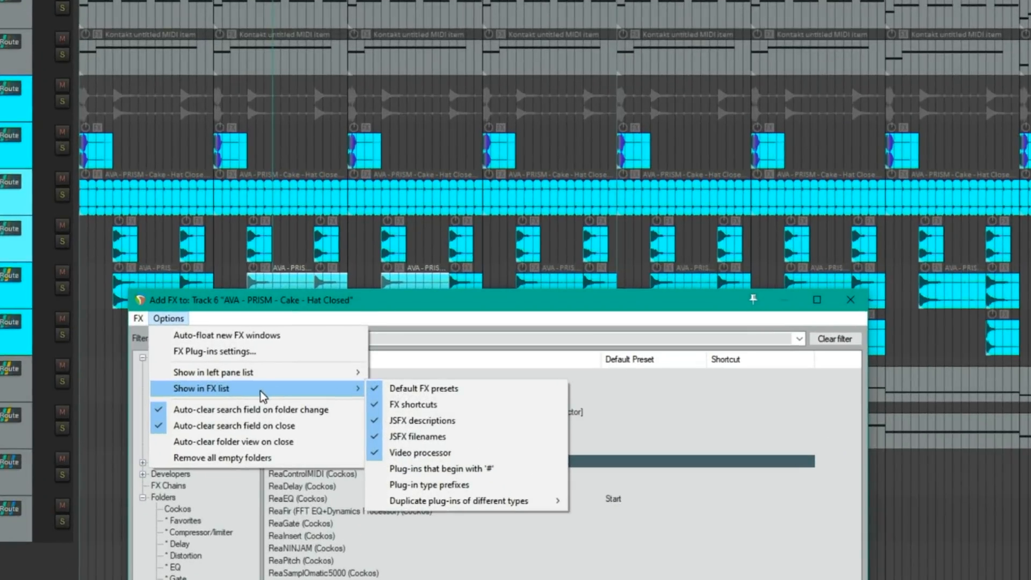
mouse_move(437, 452)
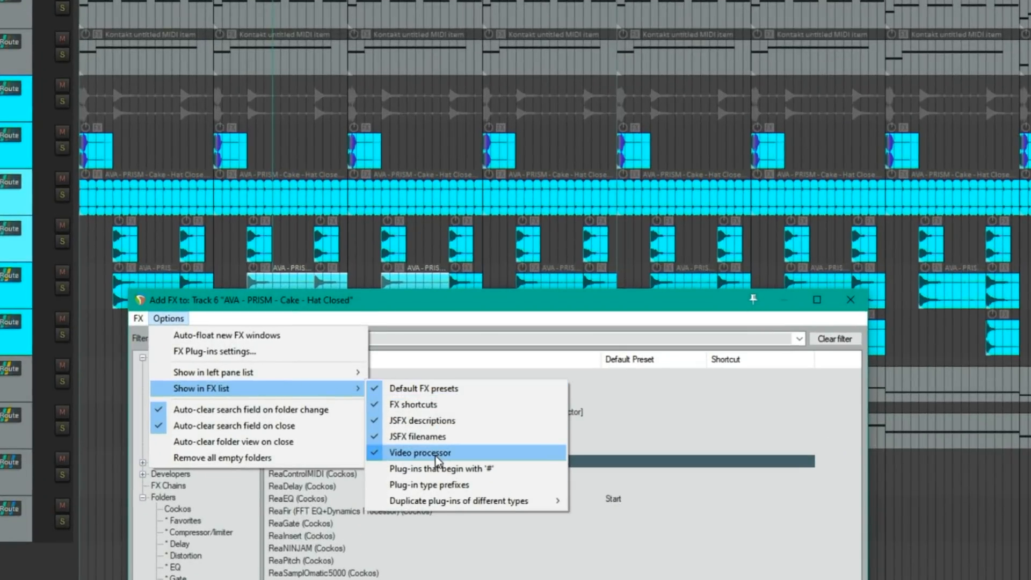
mouse_move(447, 484)
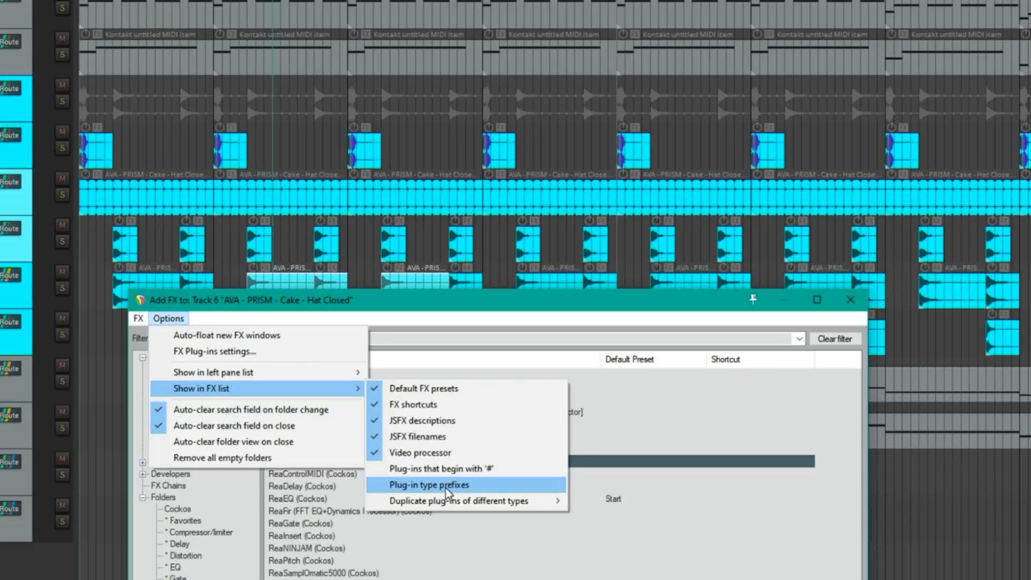
mouse_move(460, 501)
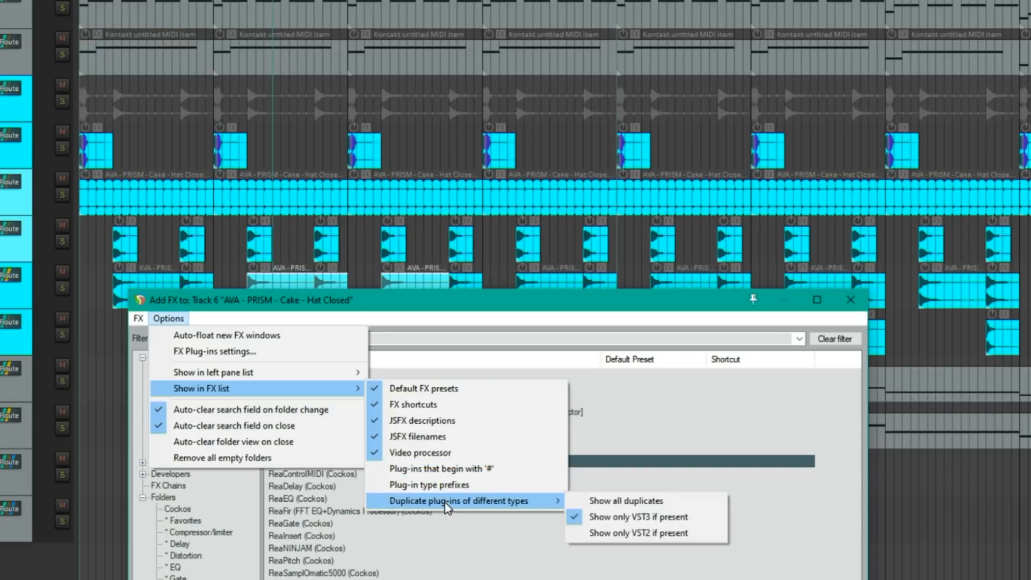
mouse_move(638, 516)
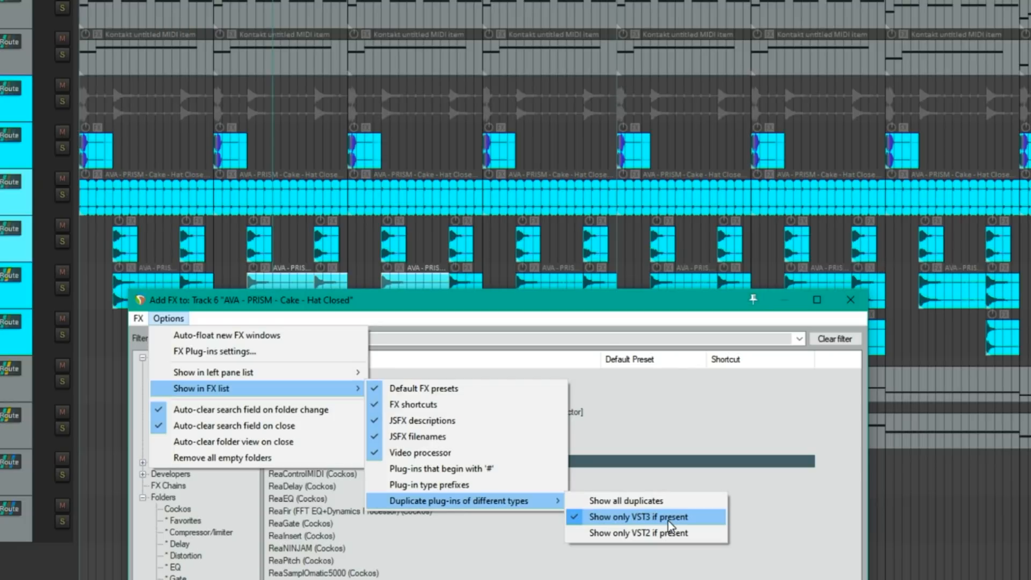
mouse_move(625, 500)
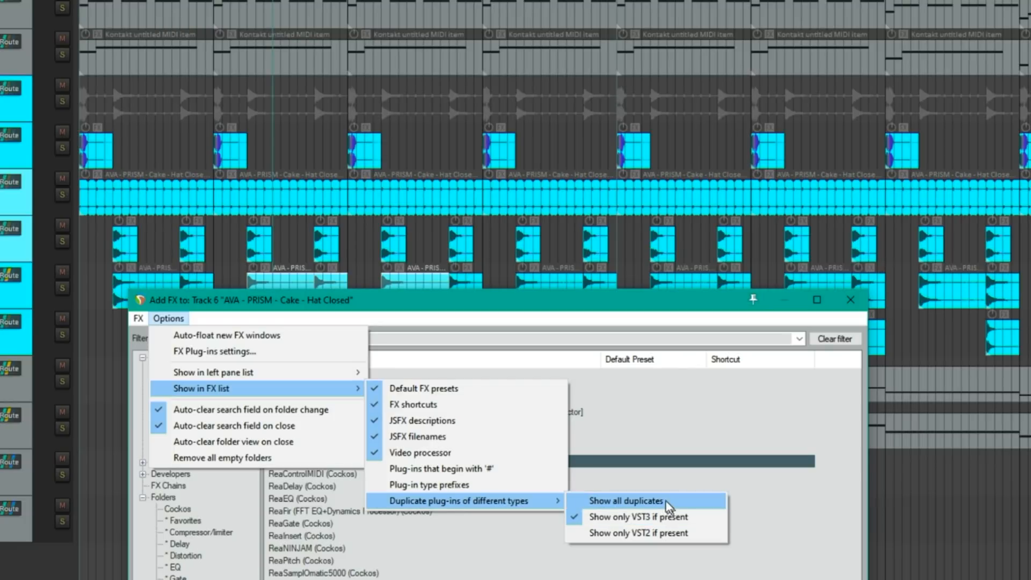
left_click(625, 500)
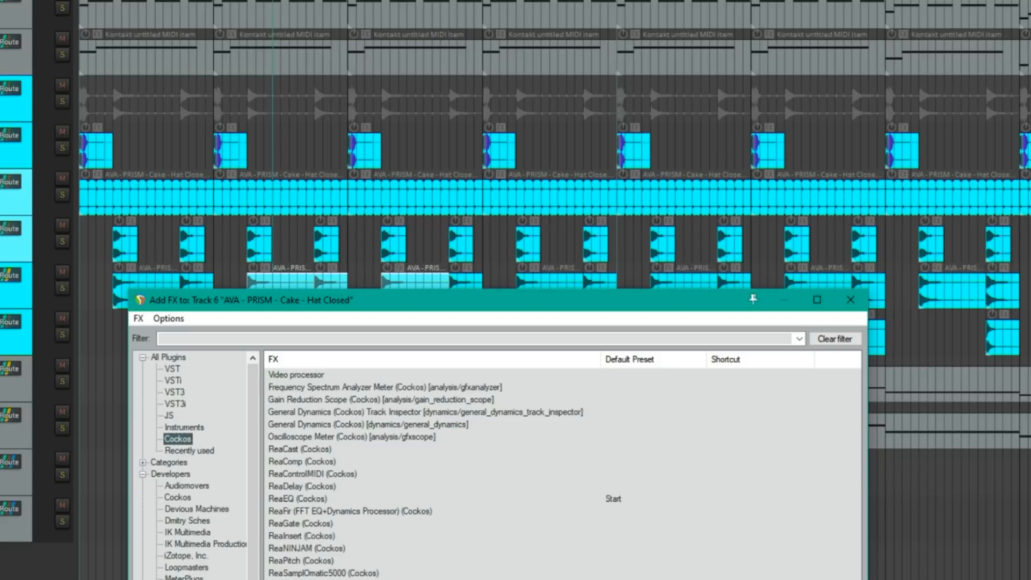
left_click(188, 531)
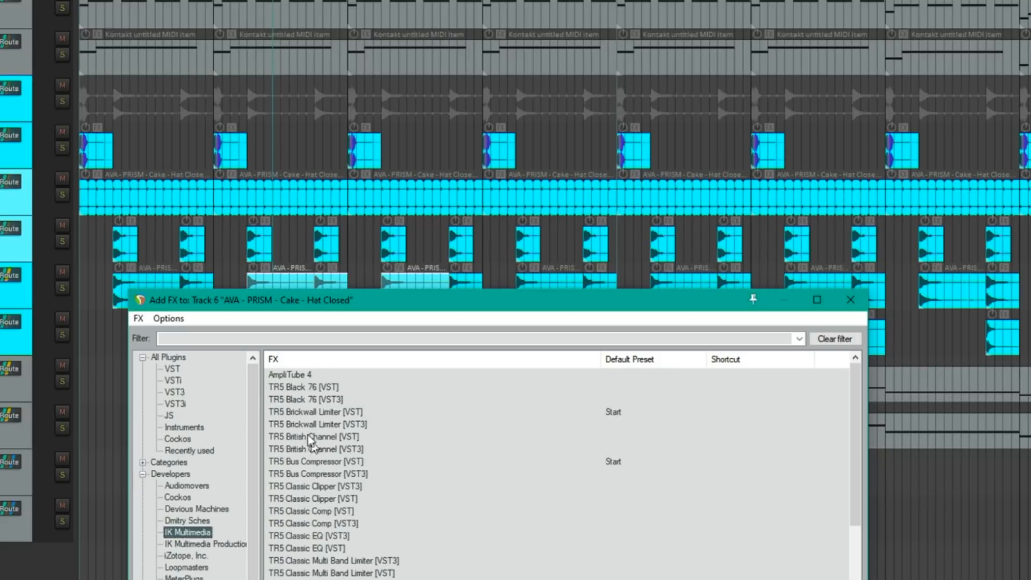
mouse_move(354, 418)
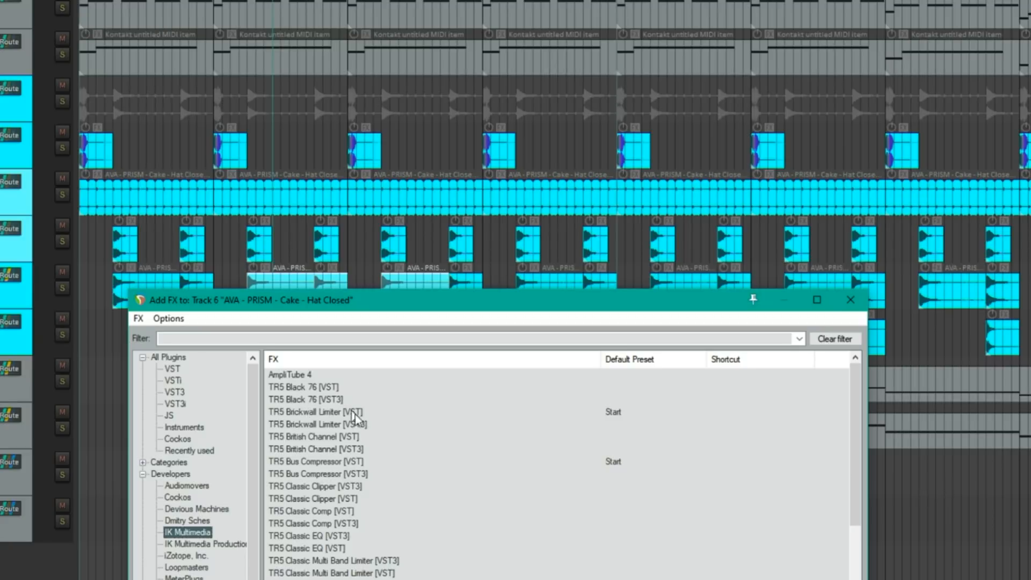
scroll("down", 3)
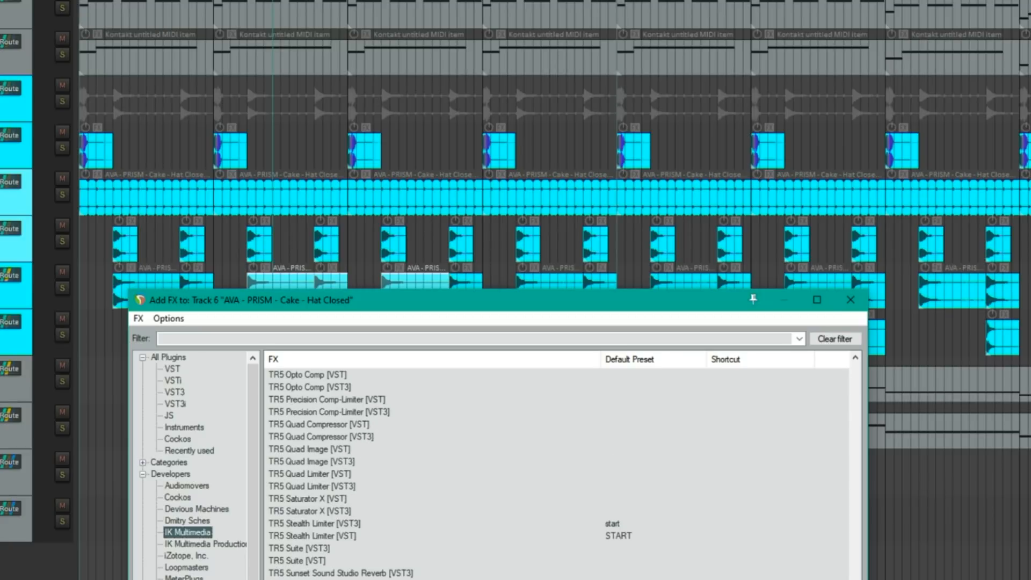
left_click(168, 319)
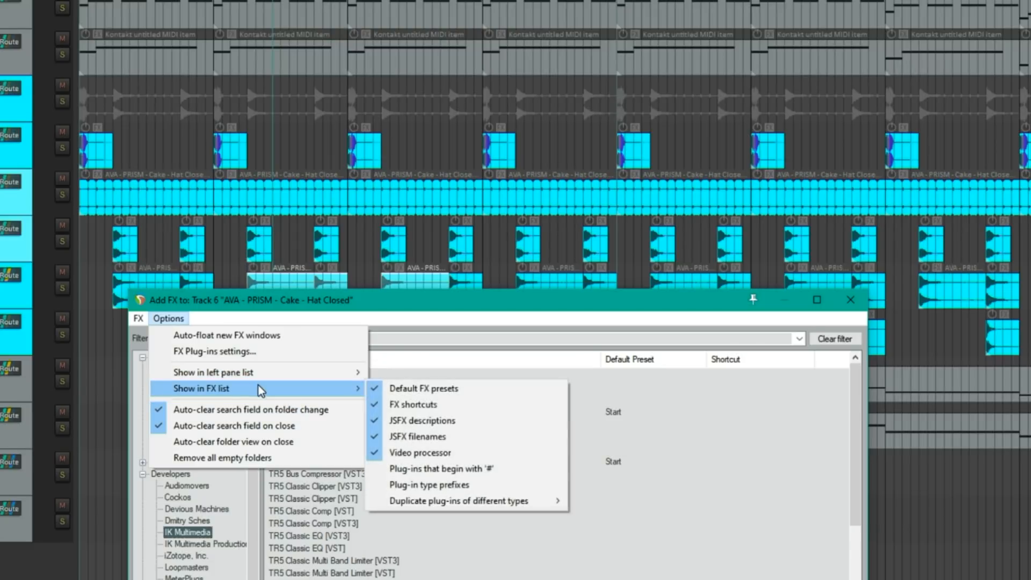
mouse_move(473, 500)
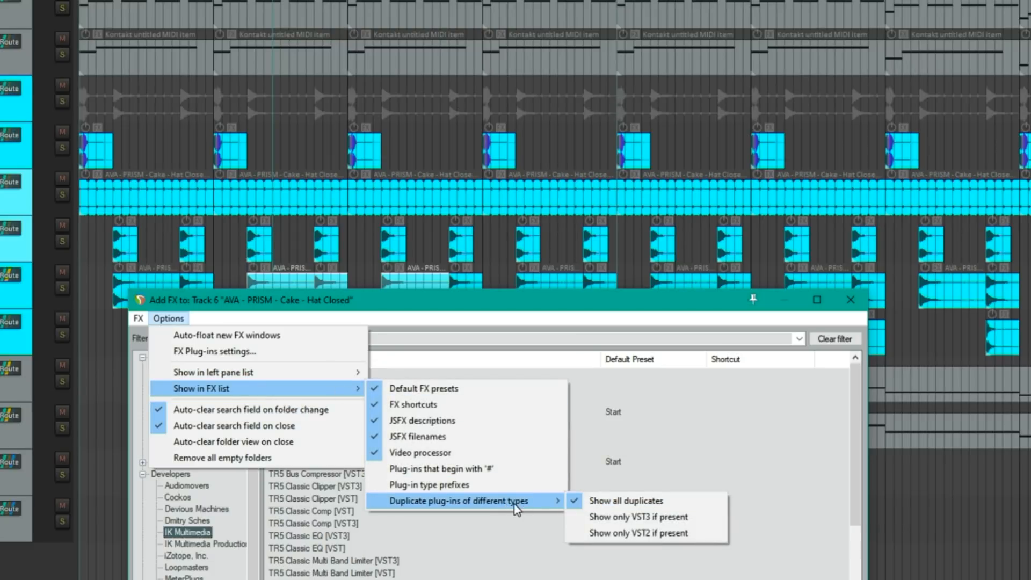
left_click(637, 516)
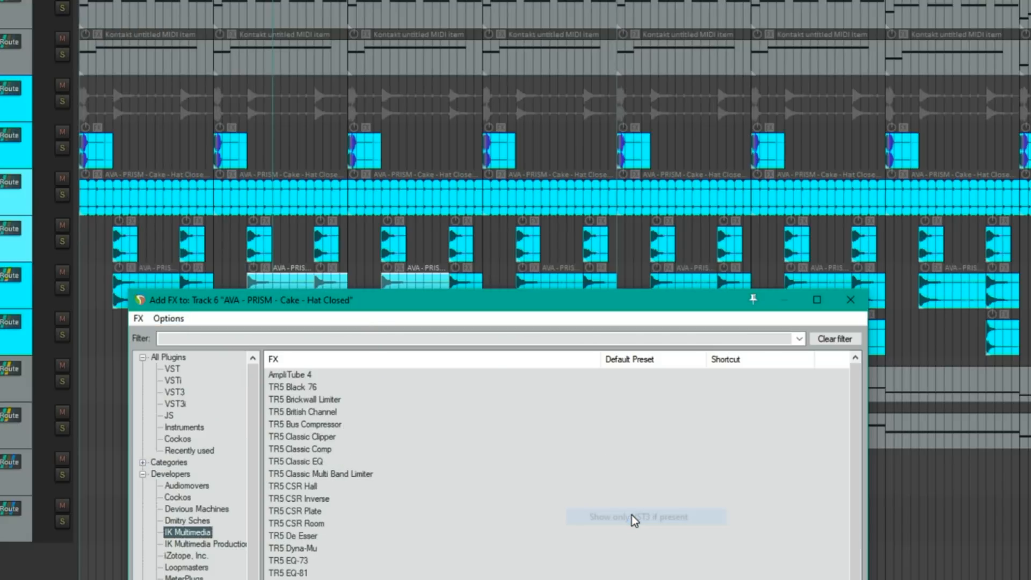
left_click(305, 399)
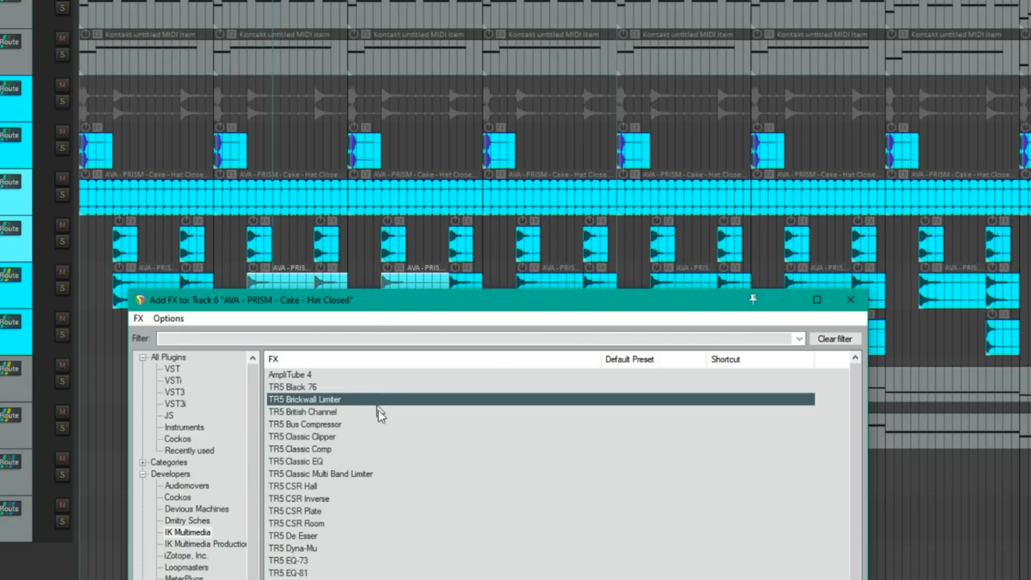
scroll("down", 3)
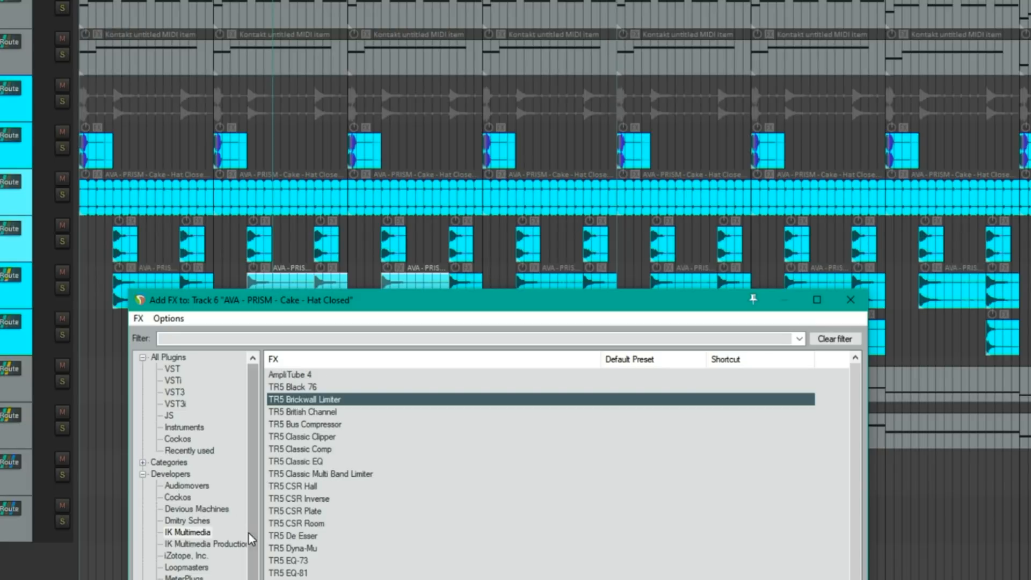
mouse_move(208, 533)
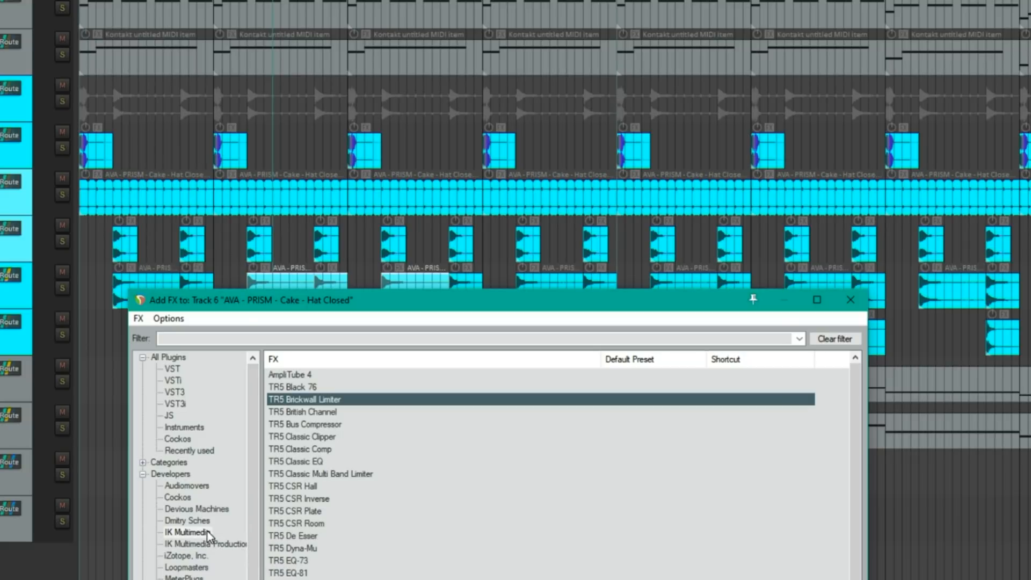
left_click(187, 532)
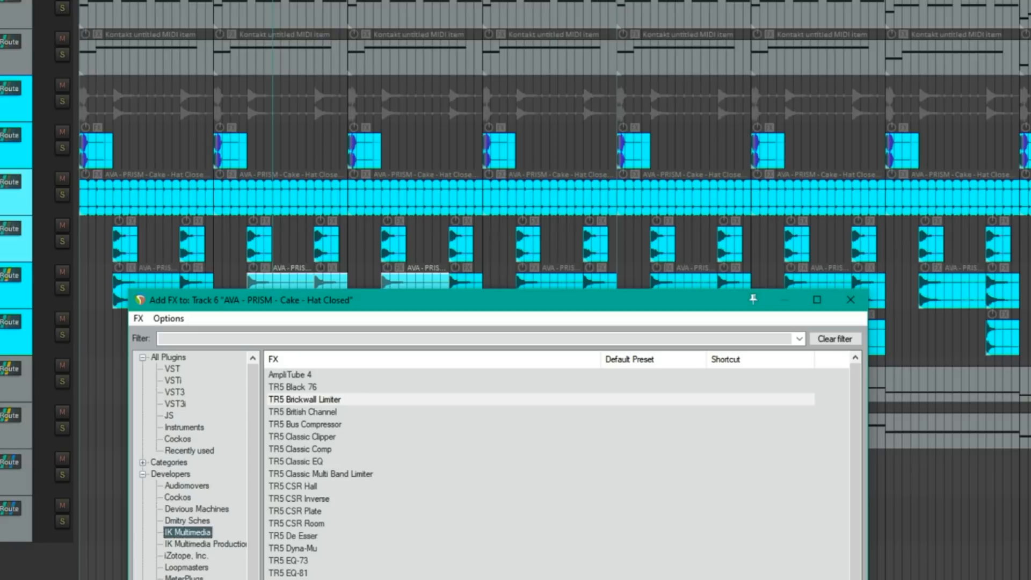
scroll("down", 3)
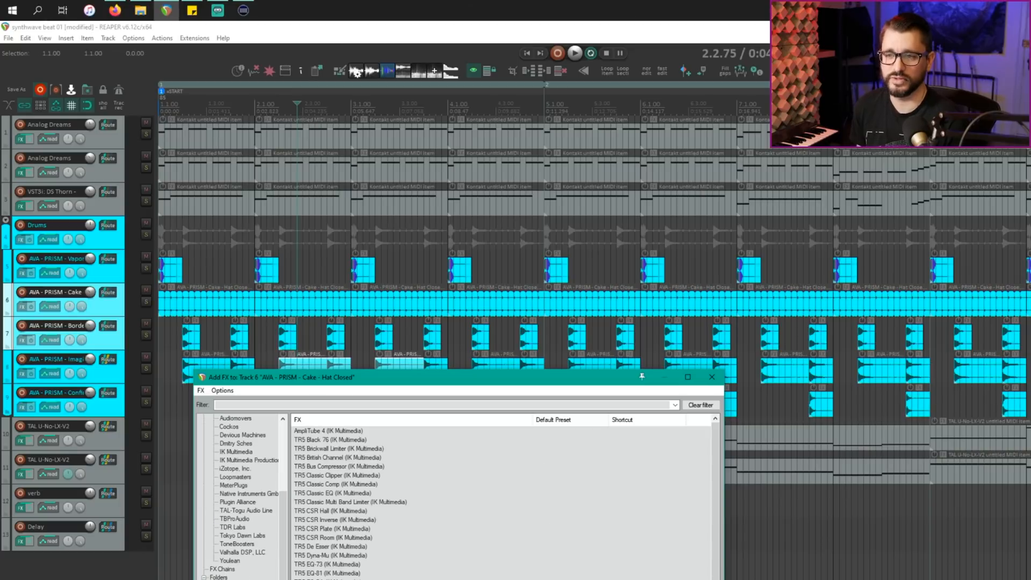
mouse_move(349, 498)
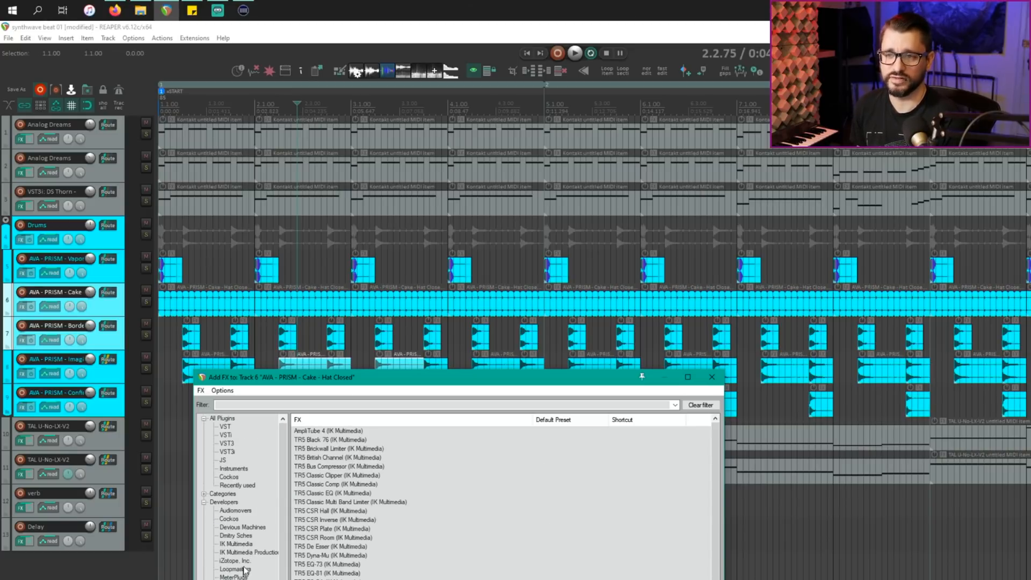
left_click(235, 543)
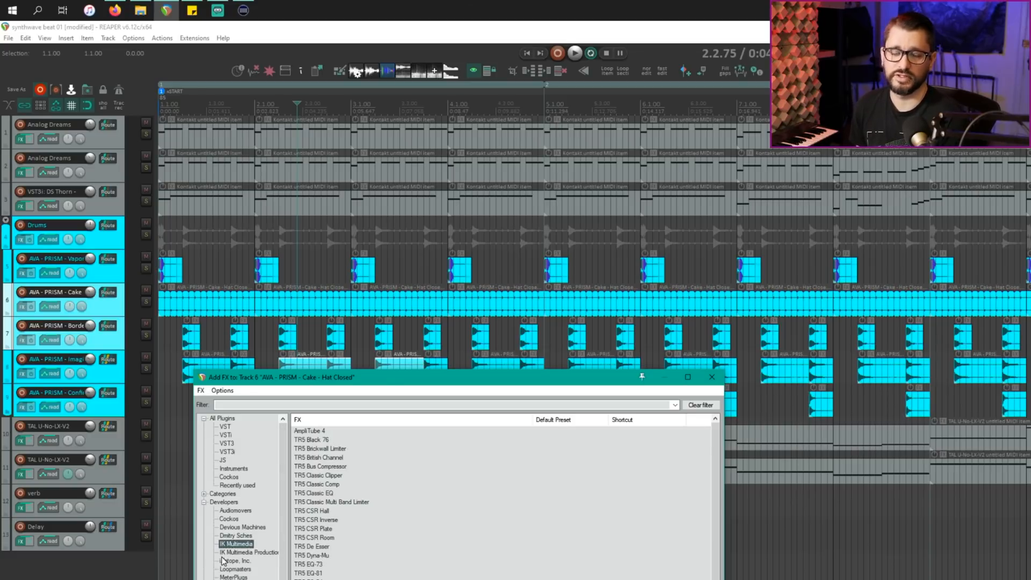
Drag the Compressor/limiter folder below Meters in the Add FX folder list
left_click(258, 239)
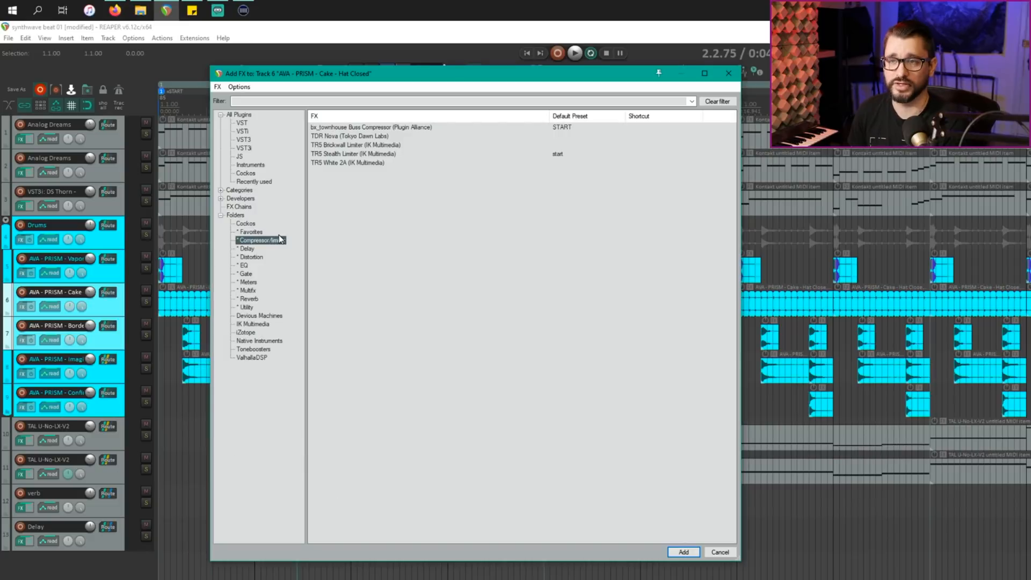
mouse_move(275, 250)
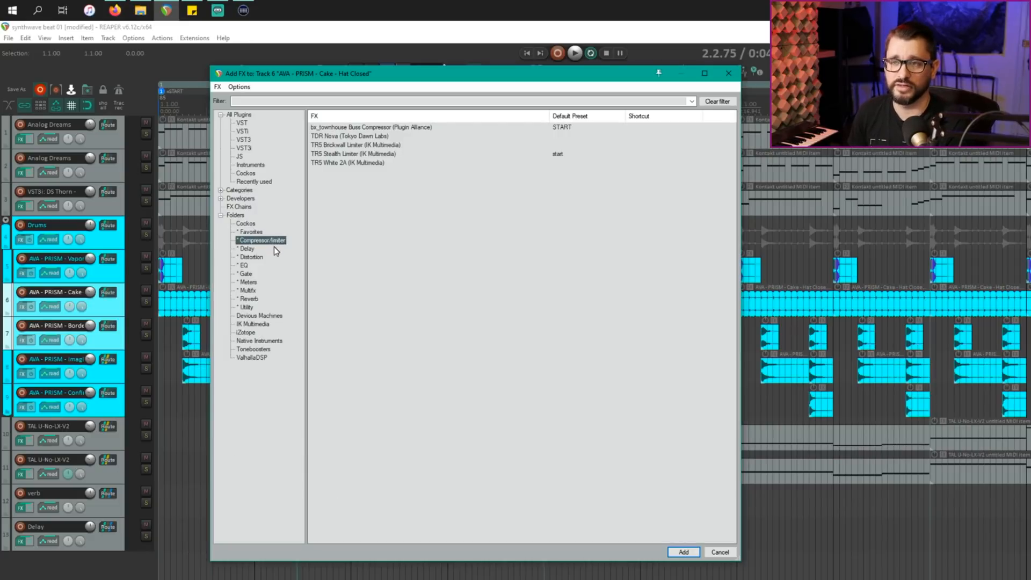
mouse_move(258, 249)
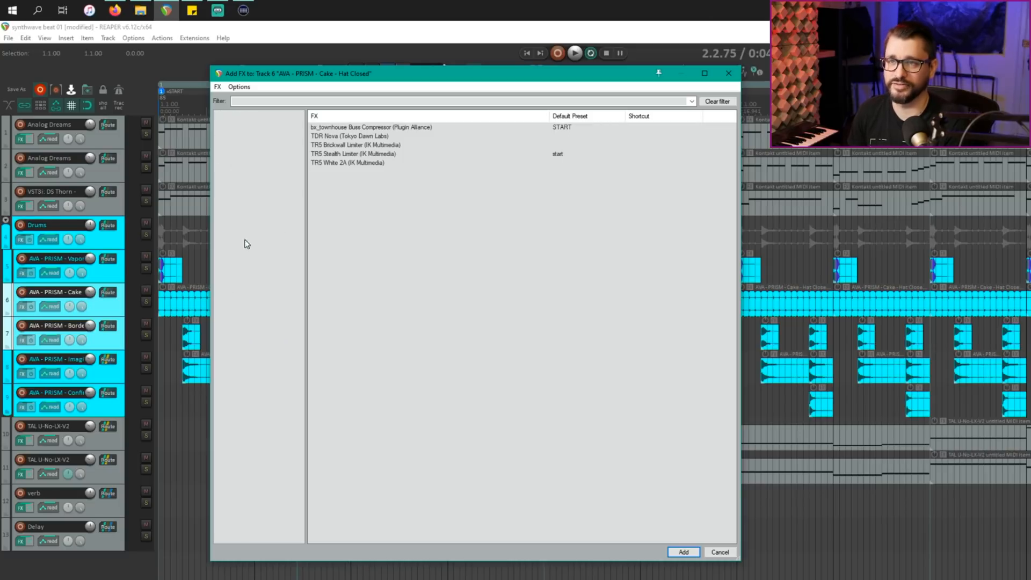
left_click(255, 239)
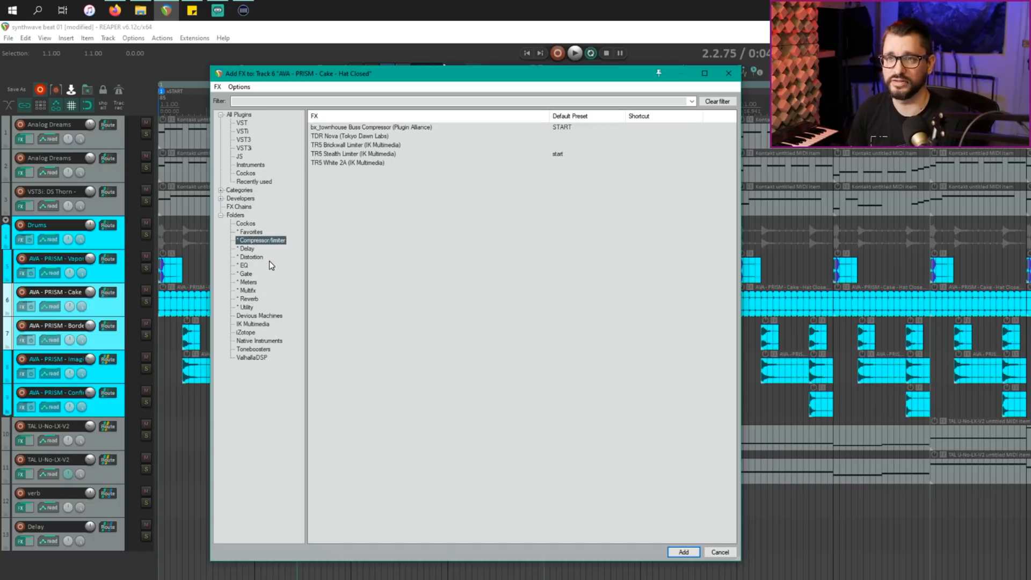
left_click(260, 282)
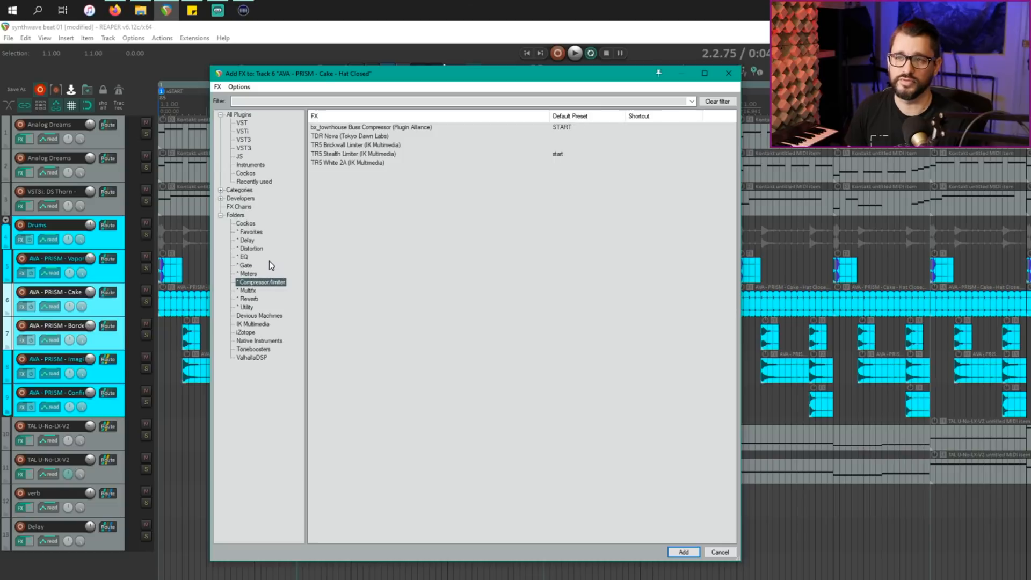
left_click(719, 551)
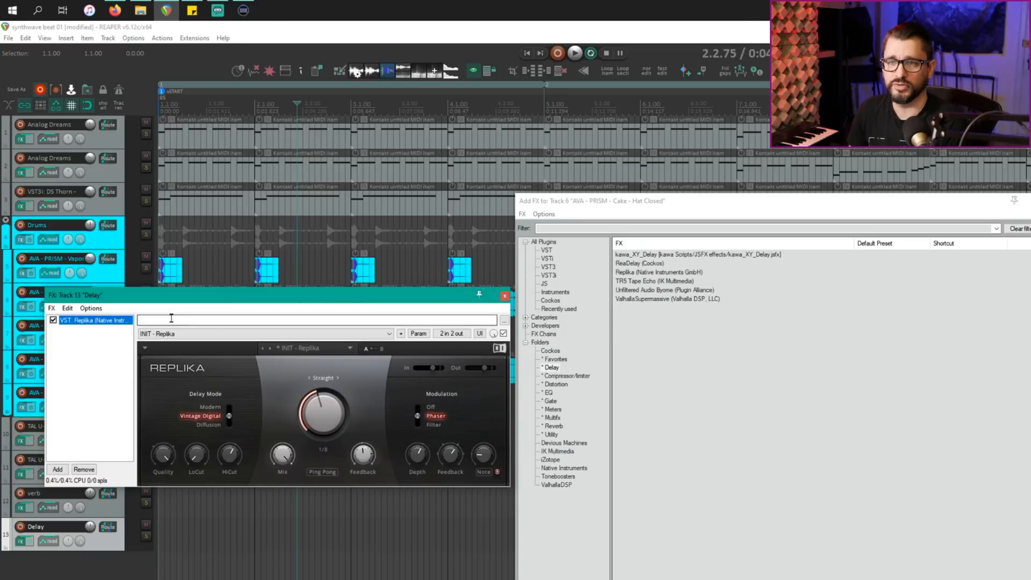
Replace Replika on the Delay track with TR5 Tape Echo from the Delay folder
right_click(92, 320)
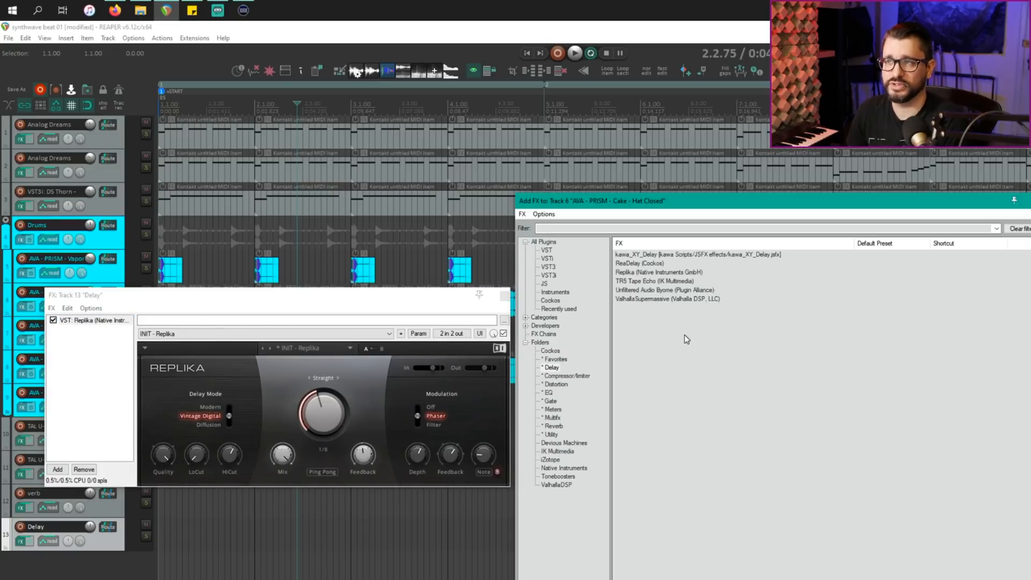
mouse_move(657, 299)
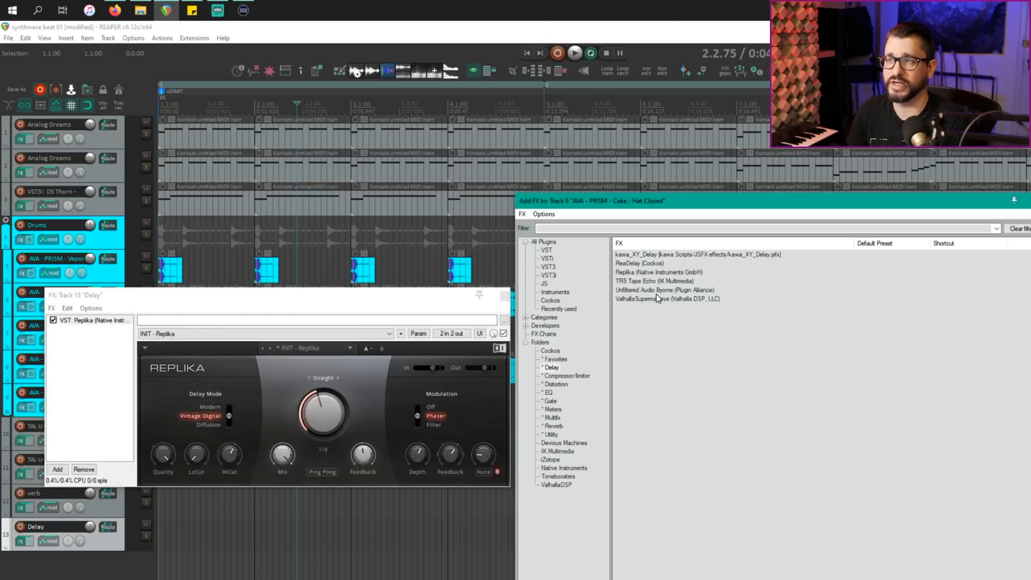
left_click(653, 281)
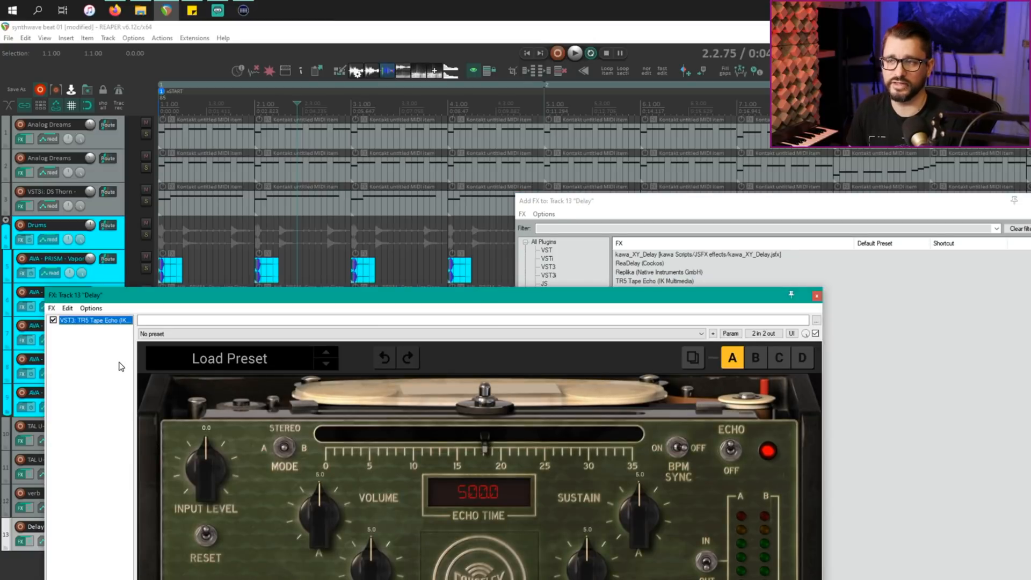
mouse_move(146, 301)
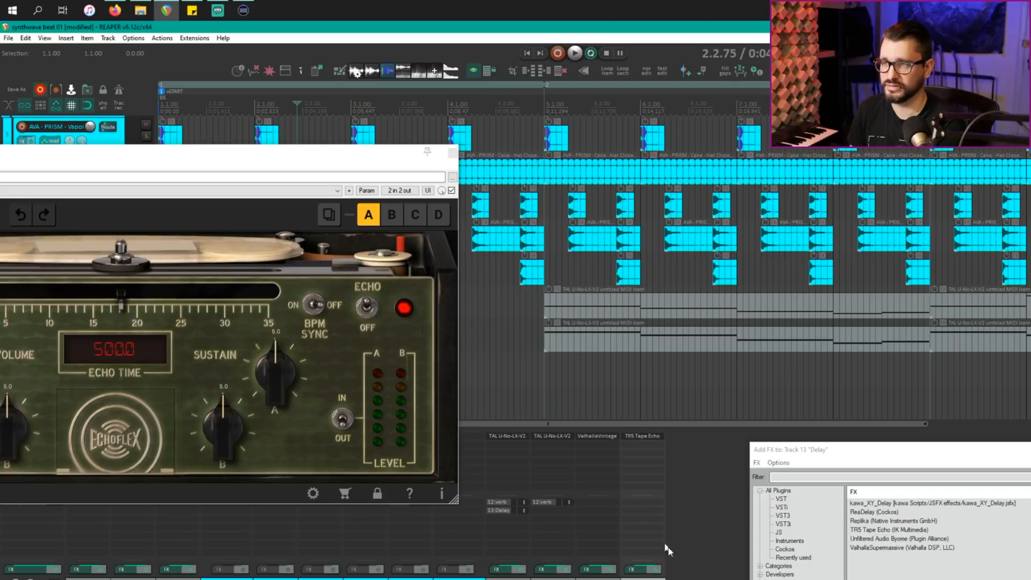
Add ReaDelay from the delay plug-in list to Track 13 Delay
left_click(875, 512)
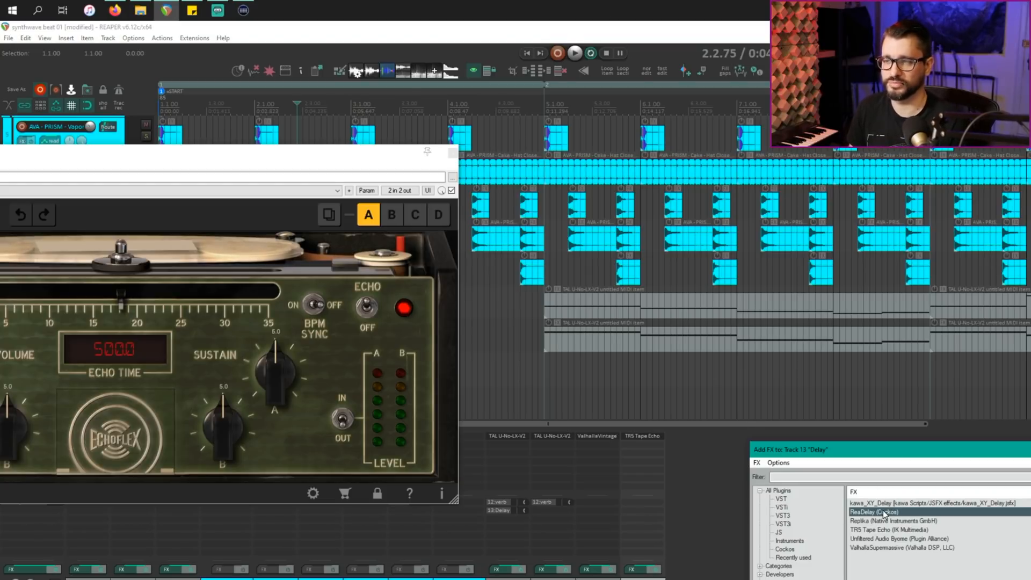
mouse_move(641, 441)
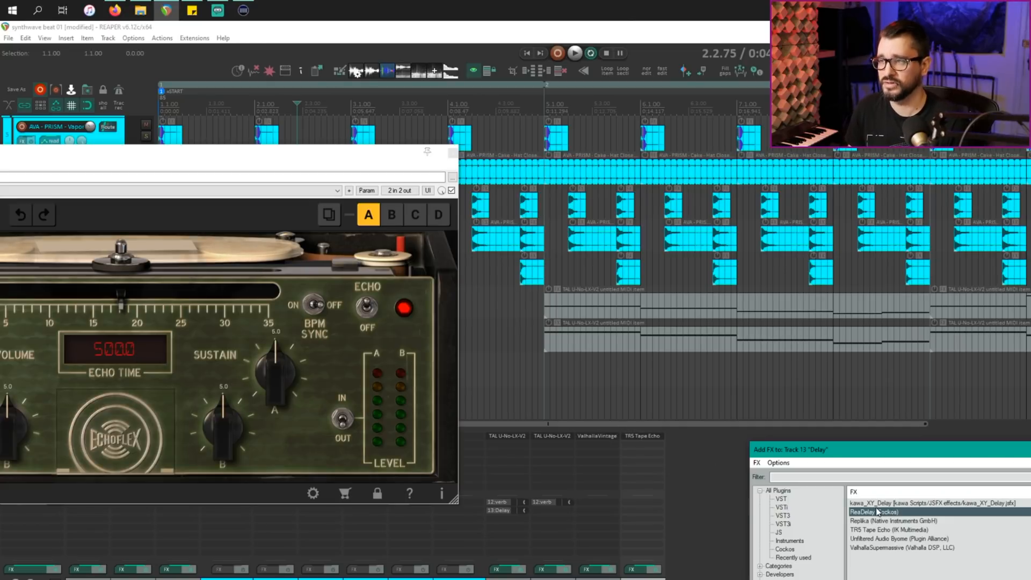
double_click(873, 512)
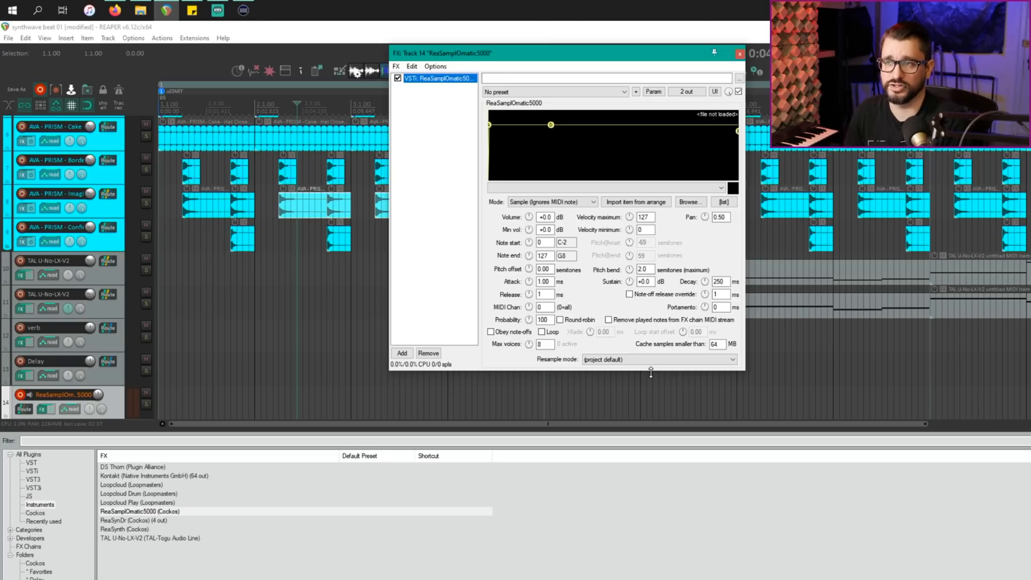
mouse_move(656, 348)
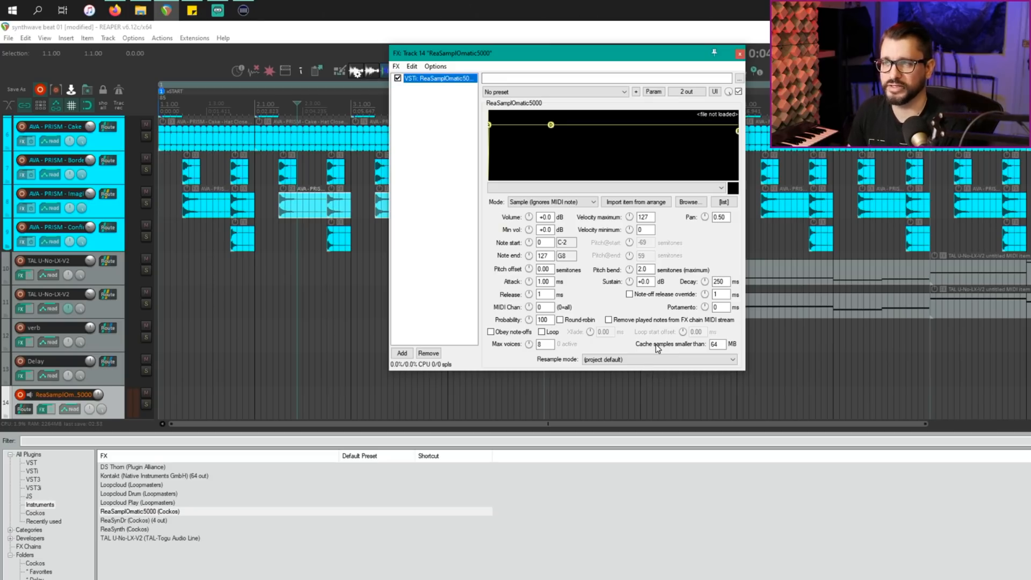
mouse_move(680, 322)
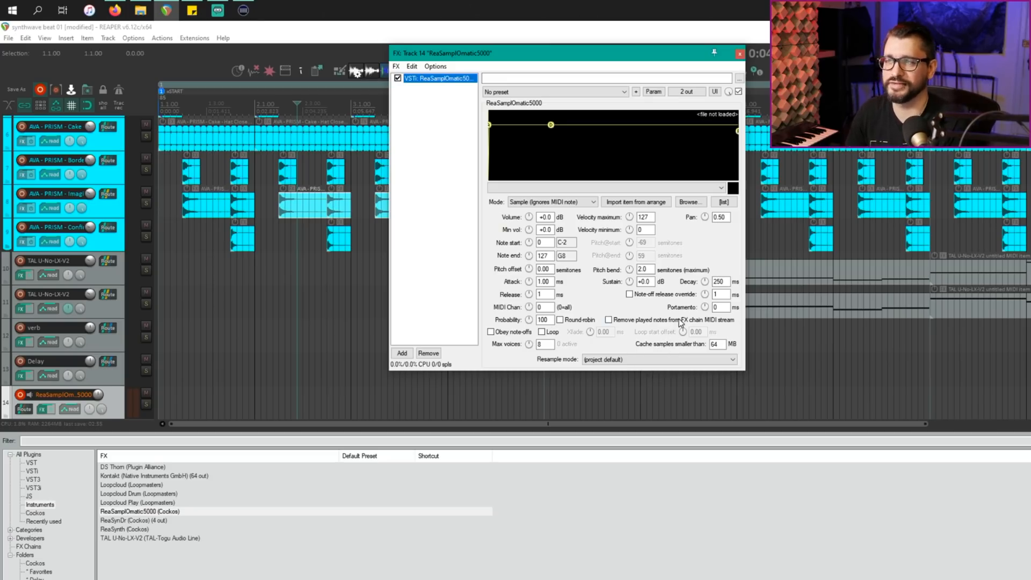
Enter 1000 in the sampler and set its Mode to Note (Semitone shifted)
type("1000")
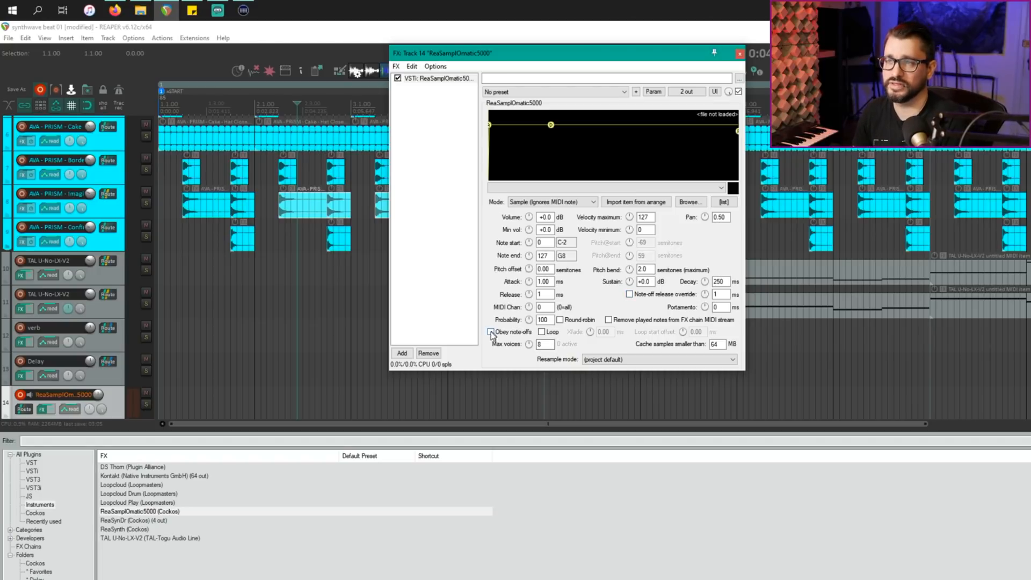
left_click(490, 331)
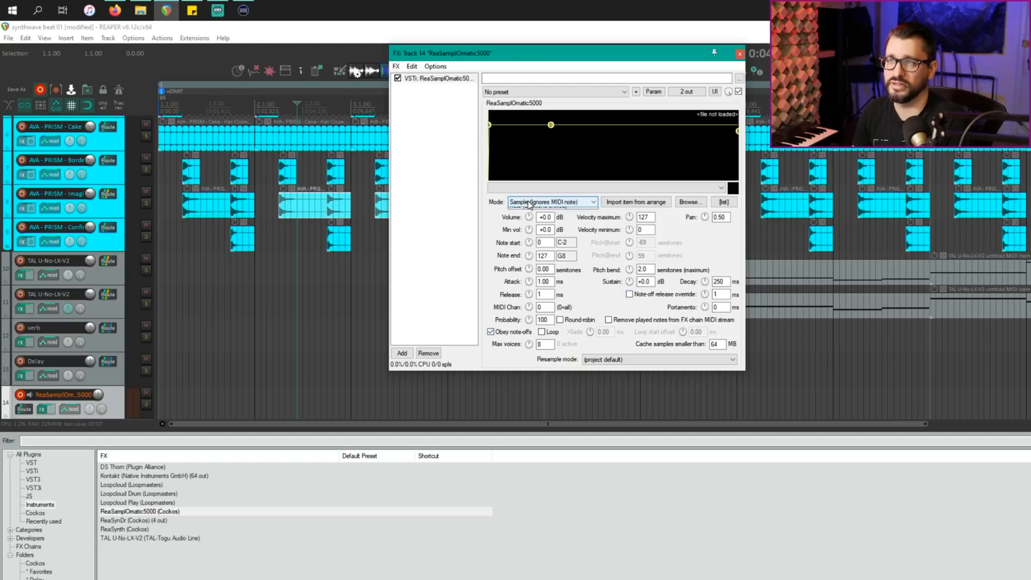
left_click(551, 202)
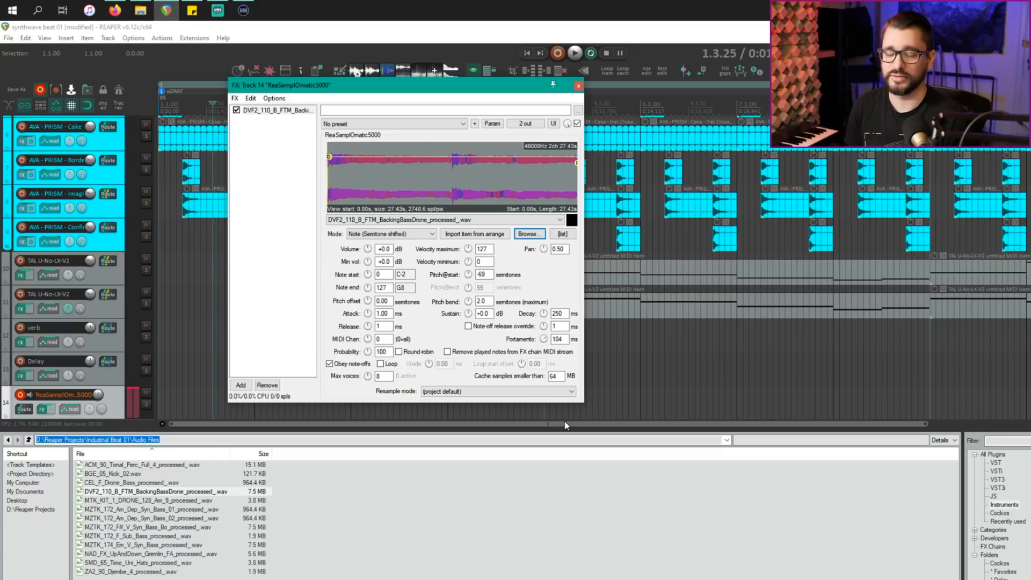
mouse_move(551, 403)
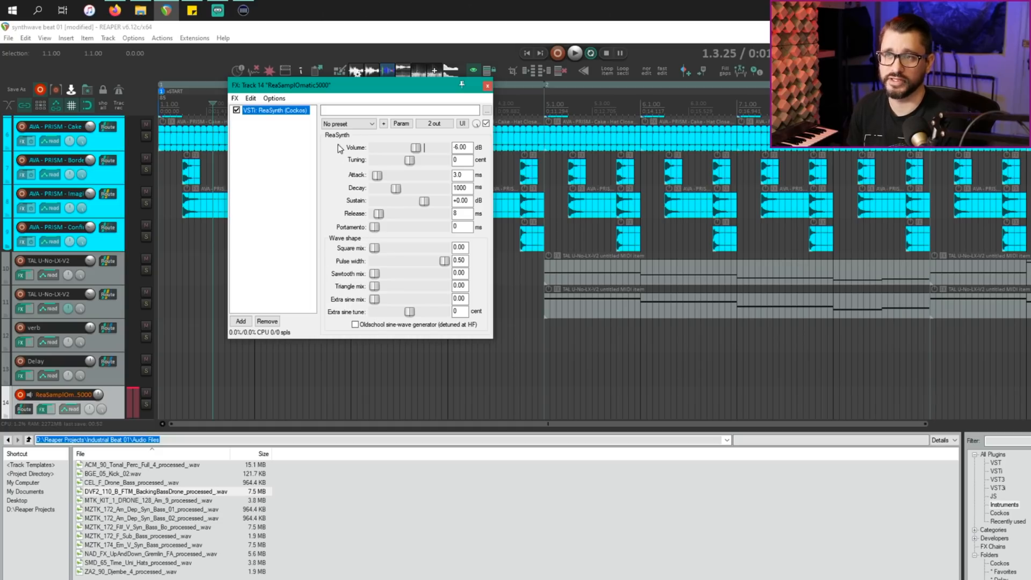
Load ReaSynth's '12 - square face' preset, then drag Portamento to zero and readjust it
left_click(371, 123)
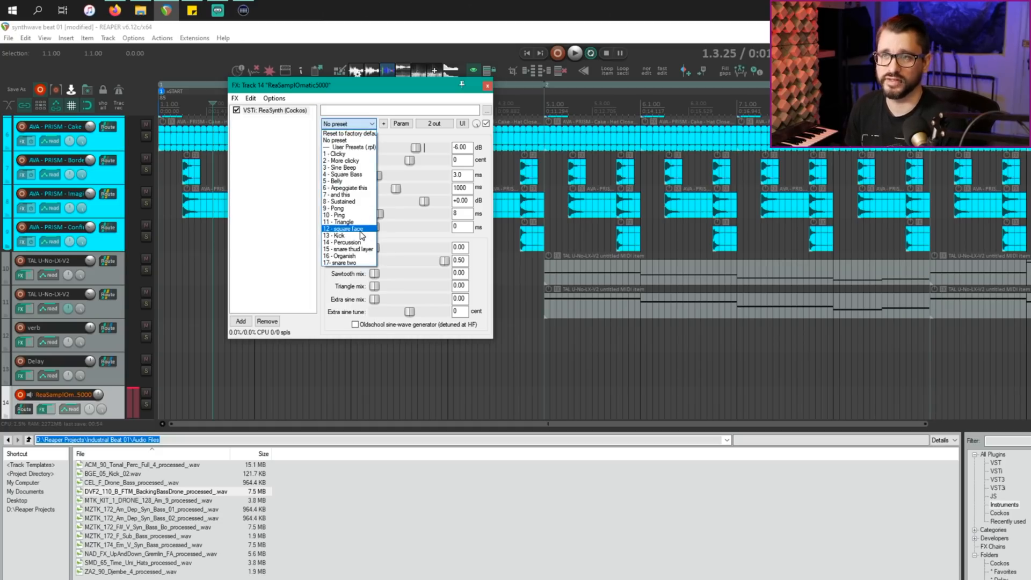
left_click(342, 228)
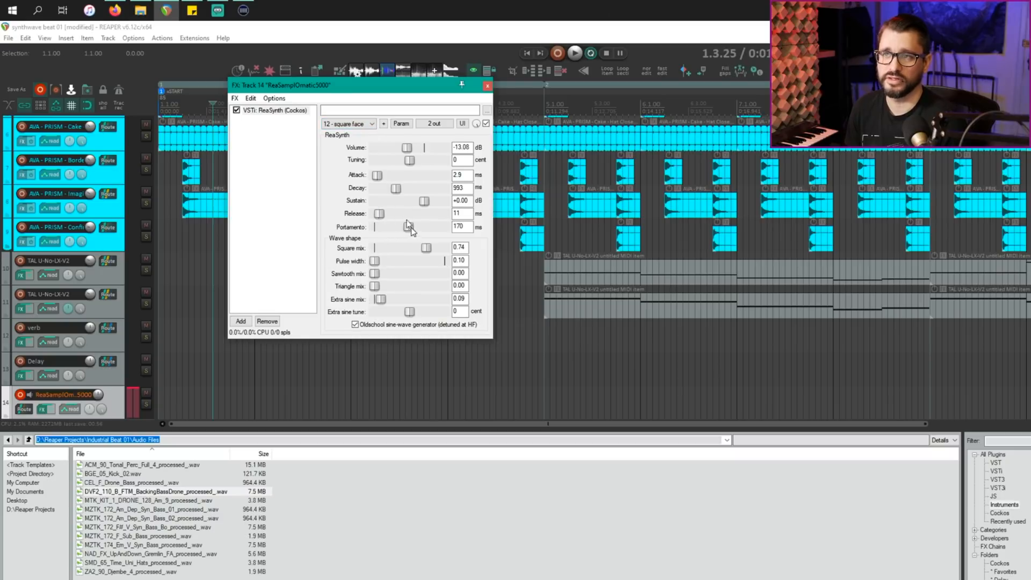
left_click(348, 124)
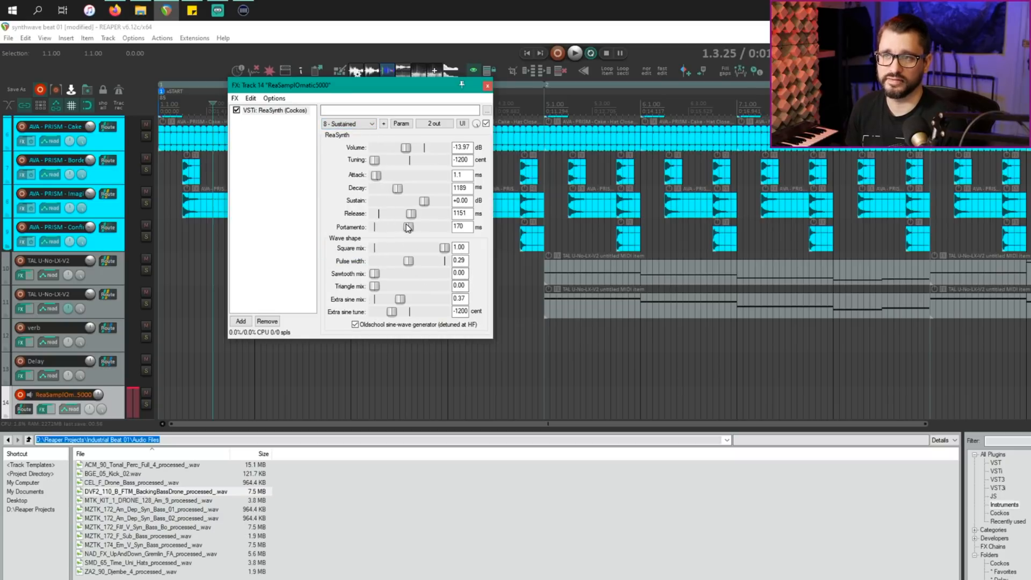
left_click_drag(407, 226, 399, 227)
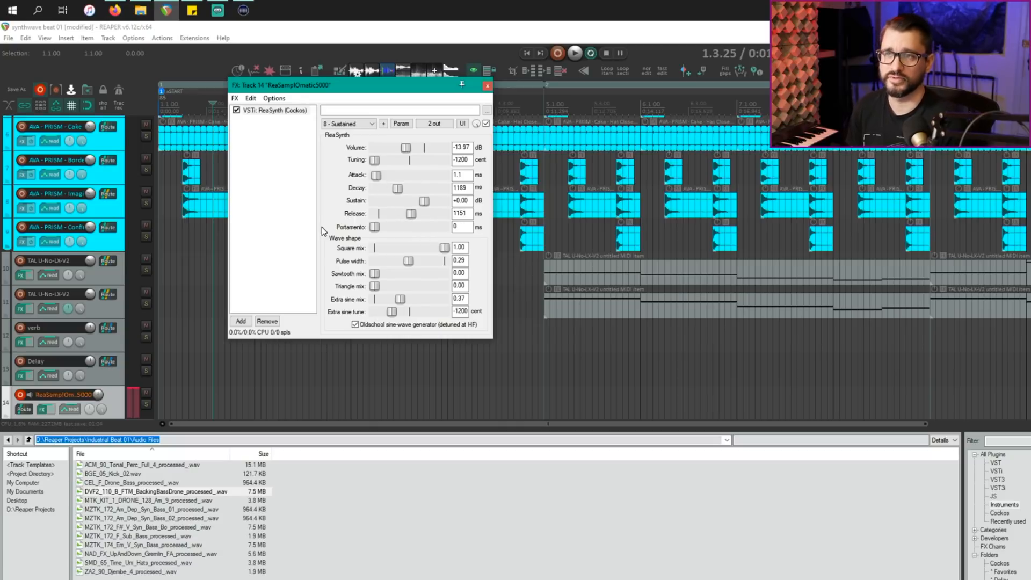
left_click_drag(375, 226, 399, 227)
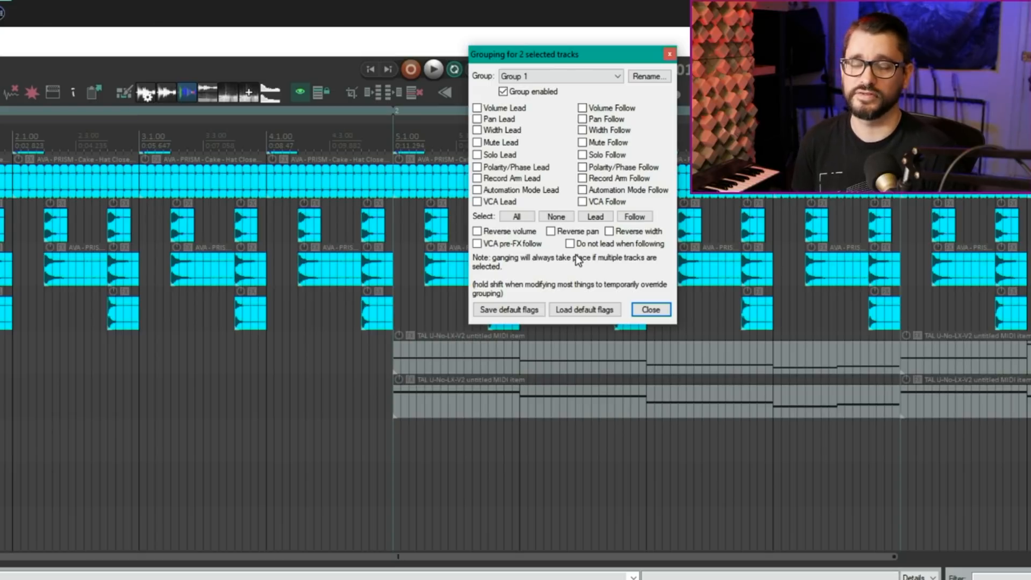
Close the two-track Grouping settings dialog
left_click(649, 309)
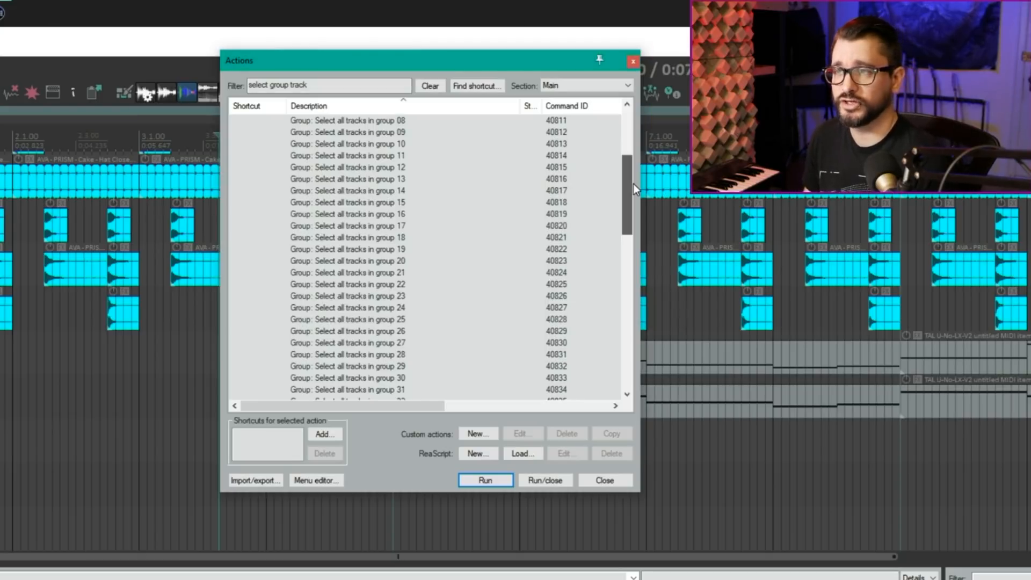
scroll("down", 3)
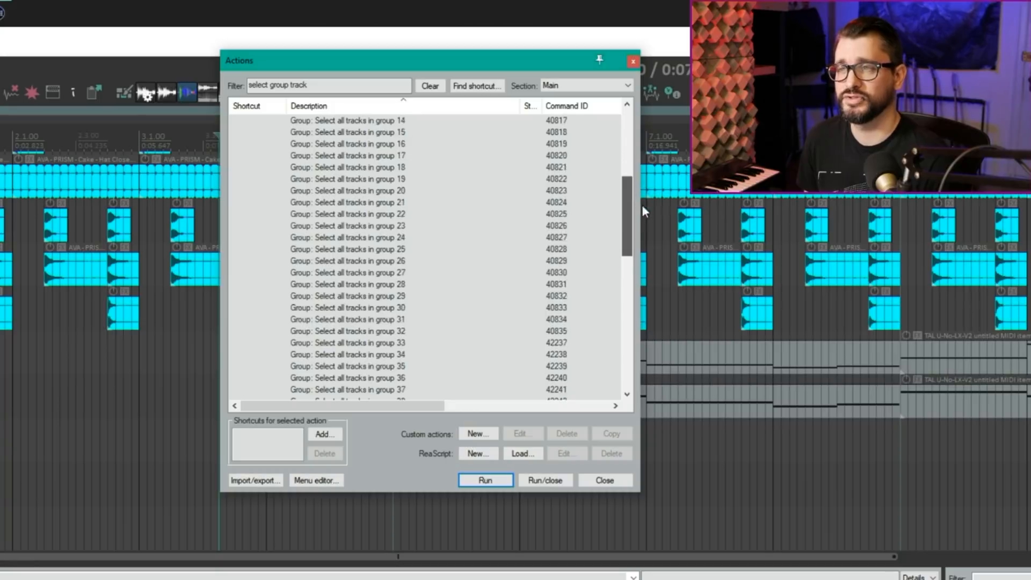
scroll("down", 3)
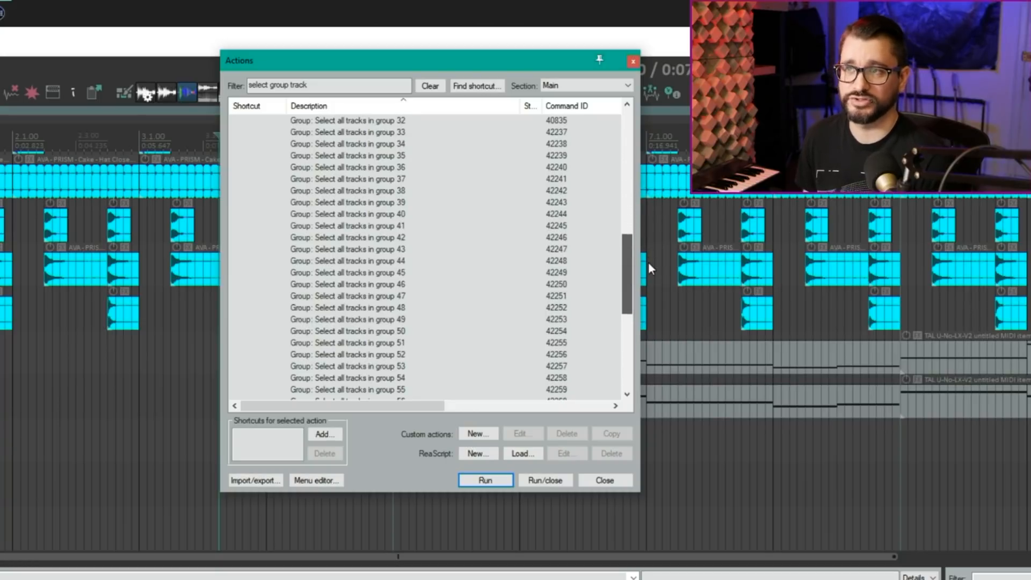
mouse_move(391, 150)
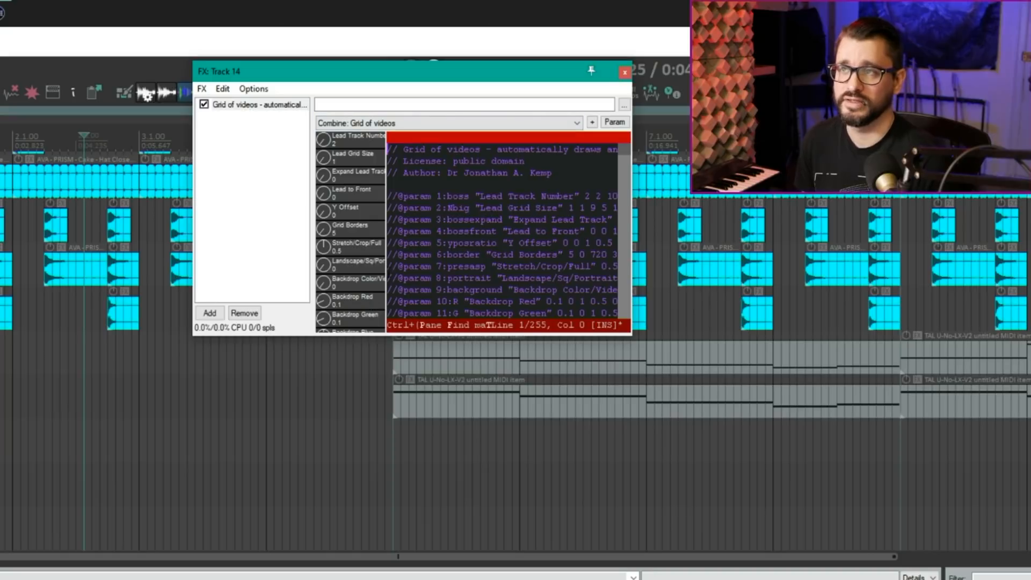
mouse_move(629, 340)
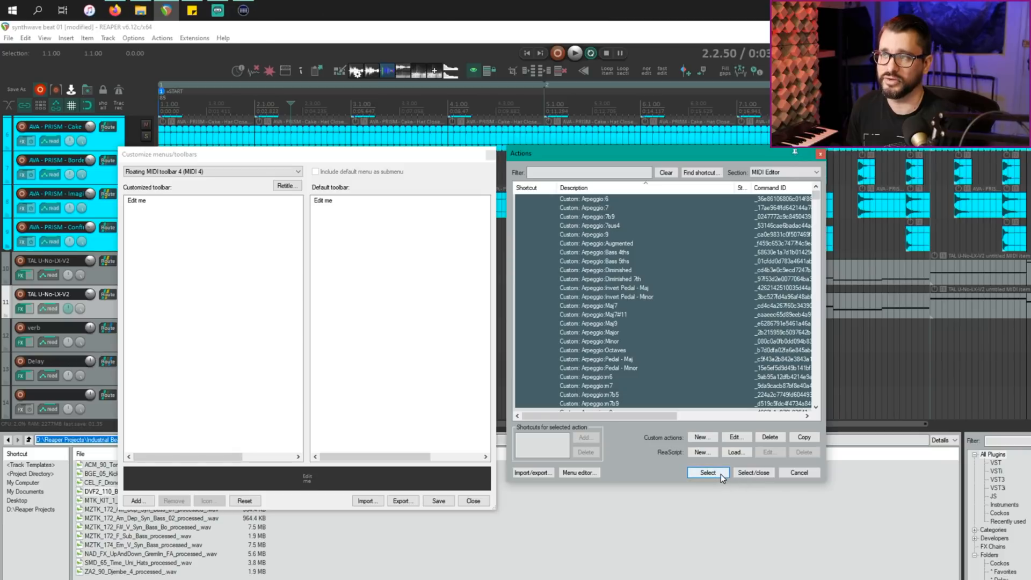
Pick an action to add to Floating MIDI toolbar 4 from the MIDI Editor action list
left_click(707, 472)
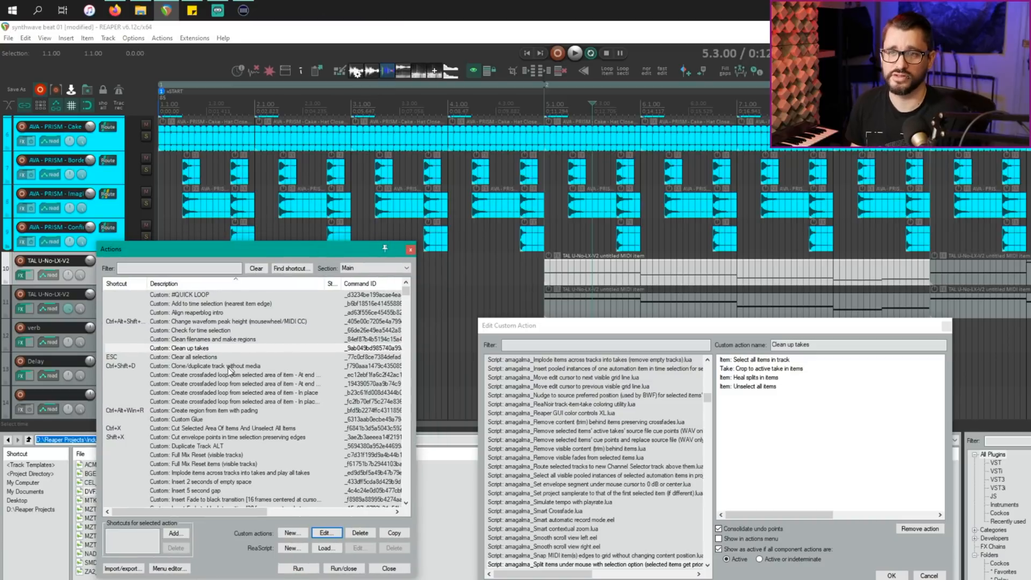
mouse_move(261, 346)
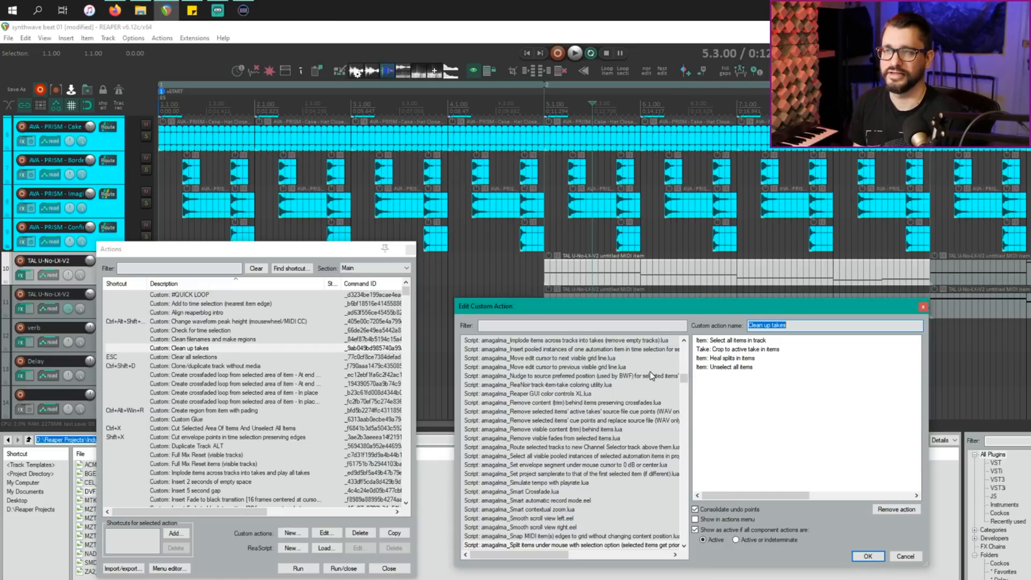
mouse_move(693, 414)
type("item properties solo")
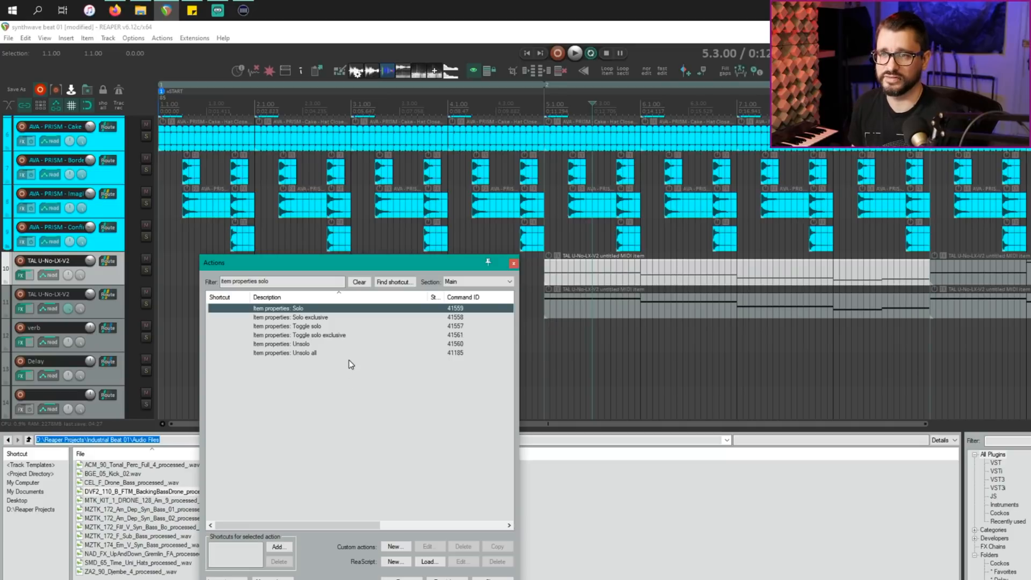
mouse_move(359, 354)
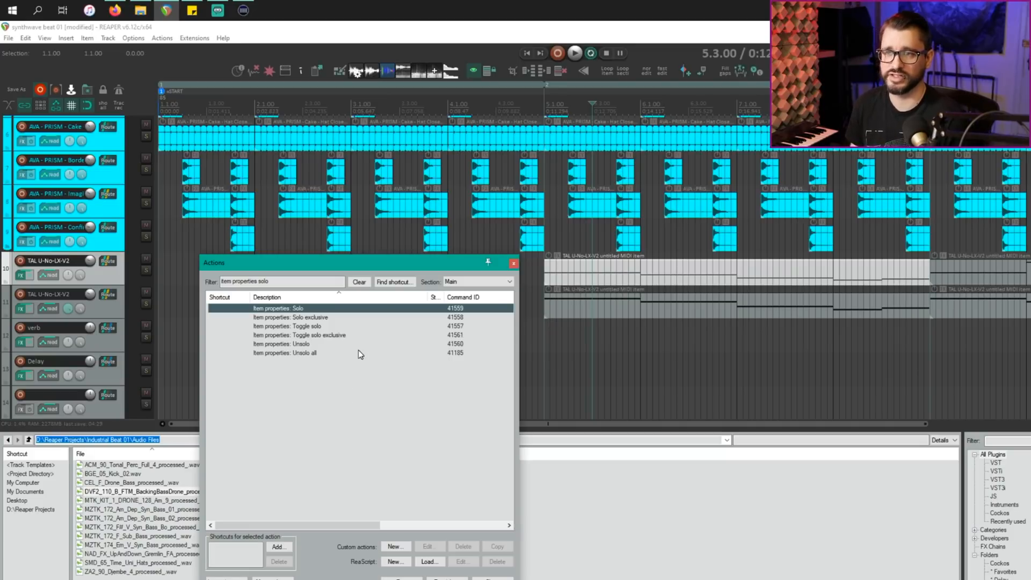
mouse_move(337, 347)
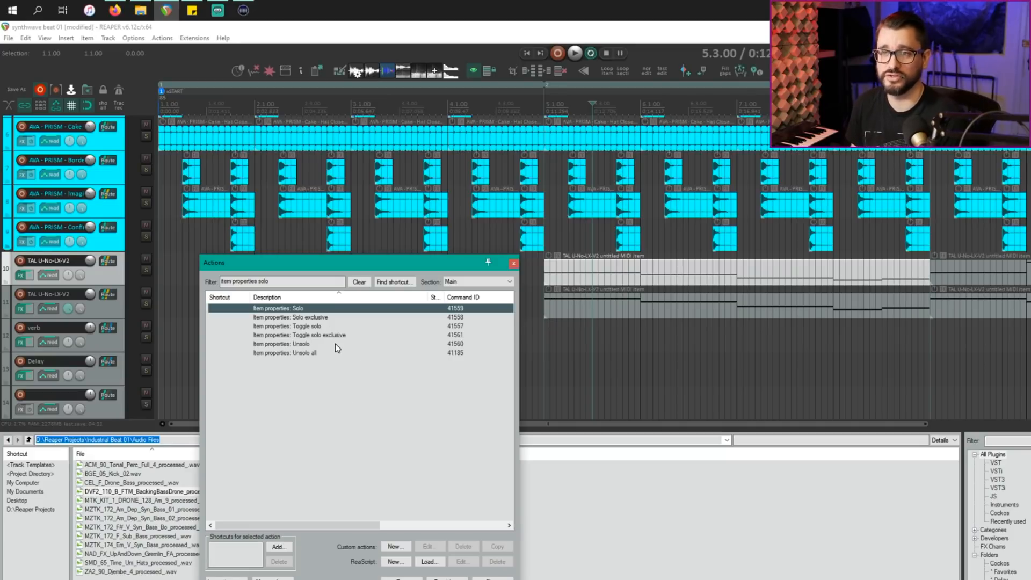
Run 'Item properties: Toggle solo' so only the TAL U-No-LX-V2 item on track 10 plays
left_click(306, 326)
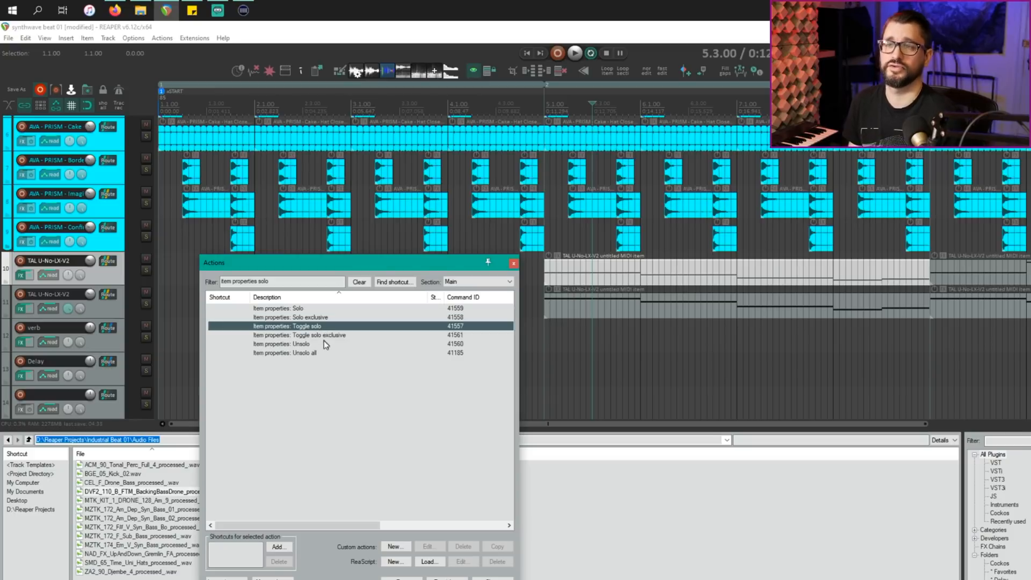
mouse_move(291, 331)
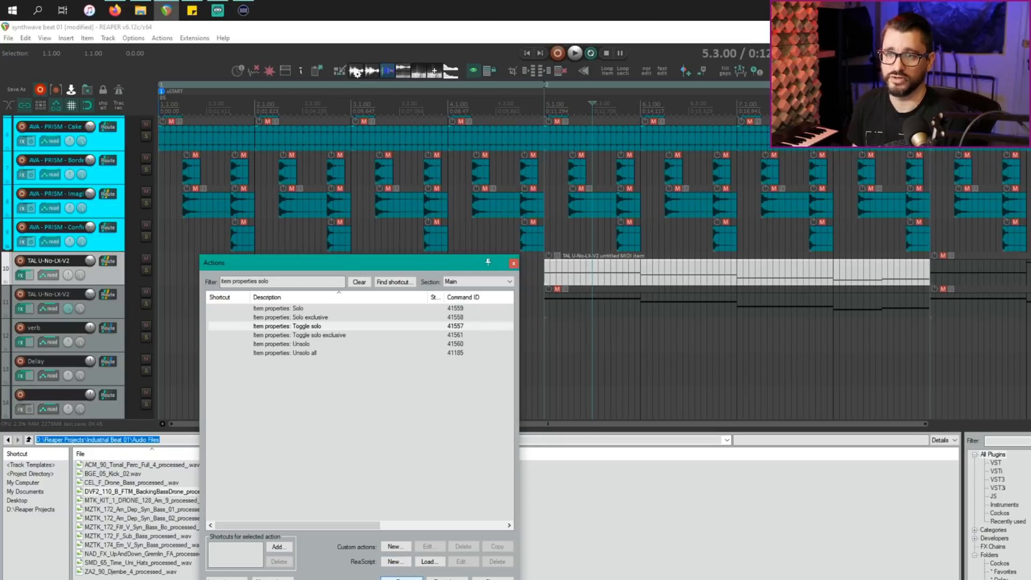
left_click(277, 308)
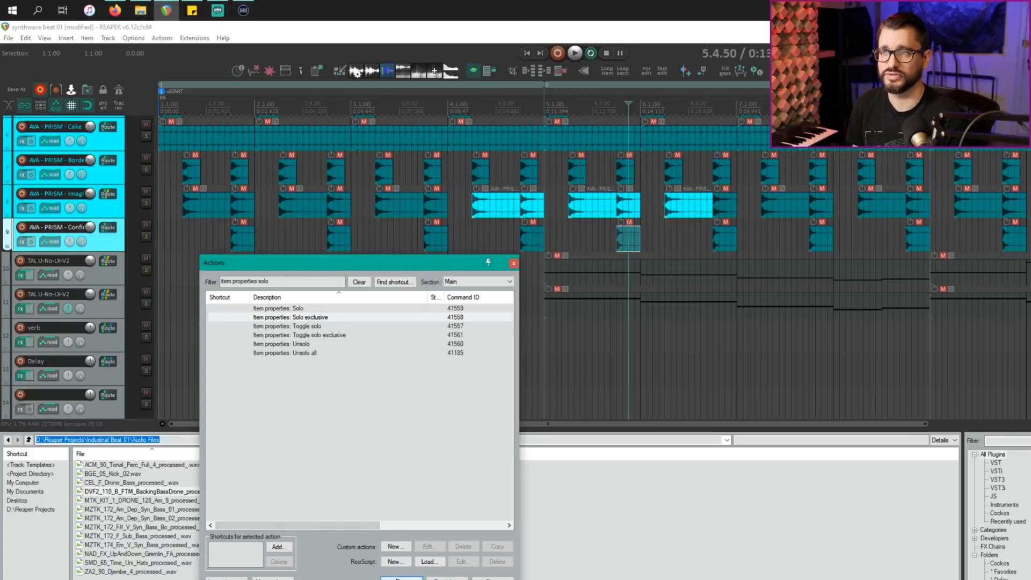
Solo only the small item on track 9, then run 'Item properties: Unsolo all'
left_click(624, 238)
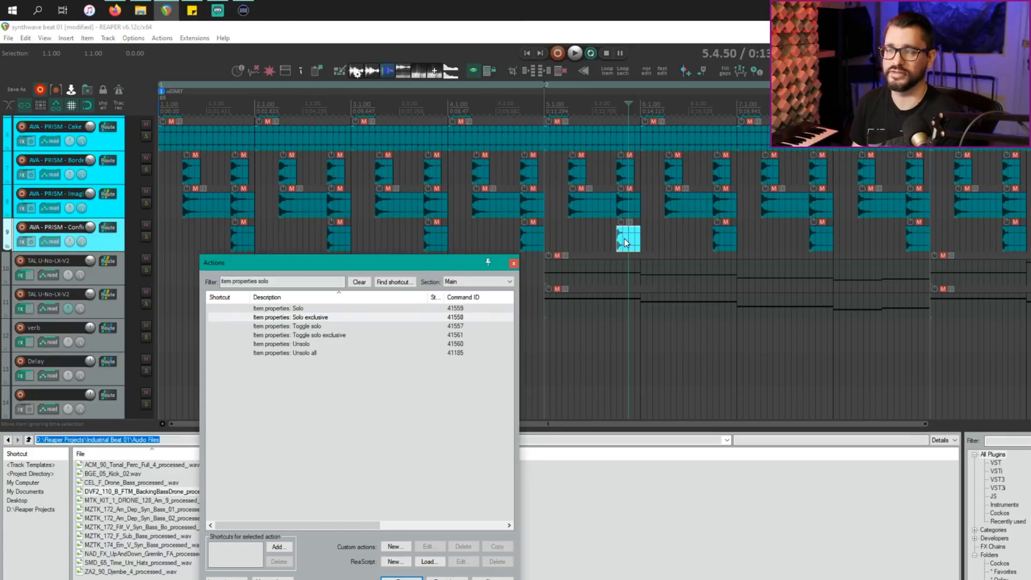
mouse_move(332, 359)
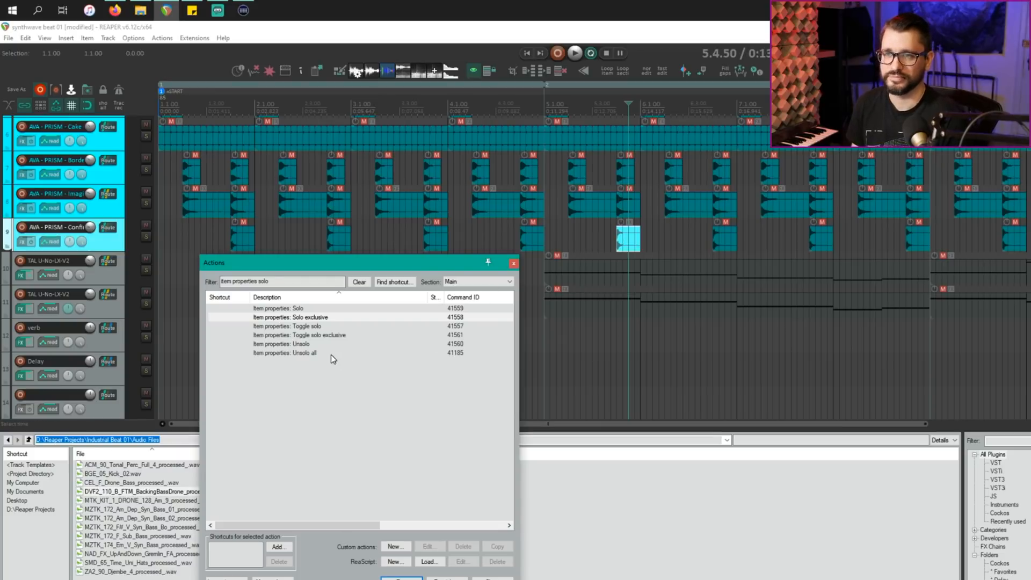
left_click(303, 352)
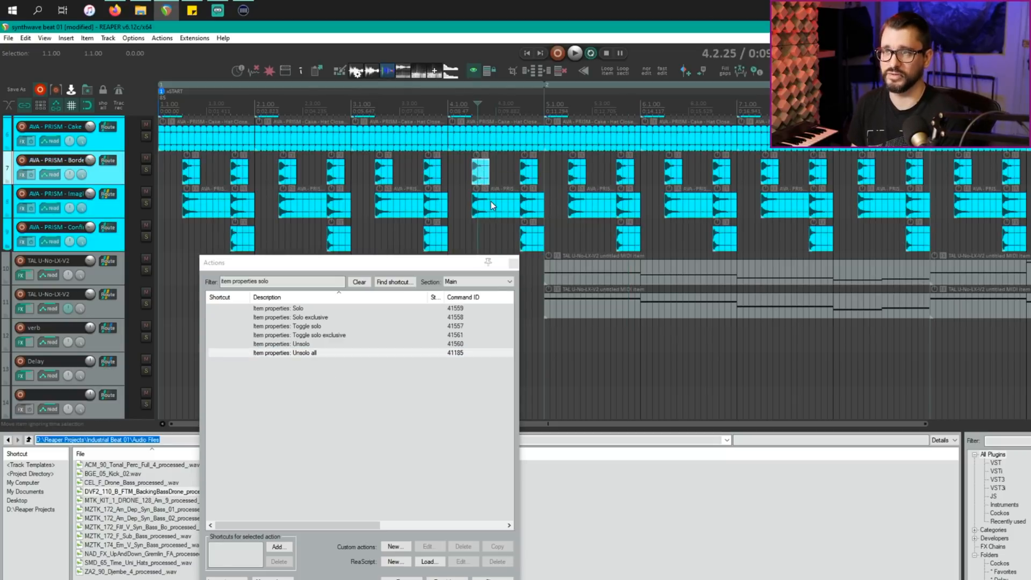
Exclusively solo the bar 5 item on track 8, then unsolo all items
left_click(480, 174)
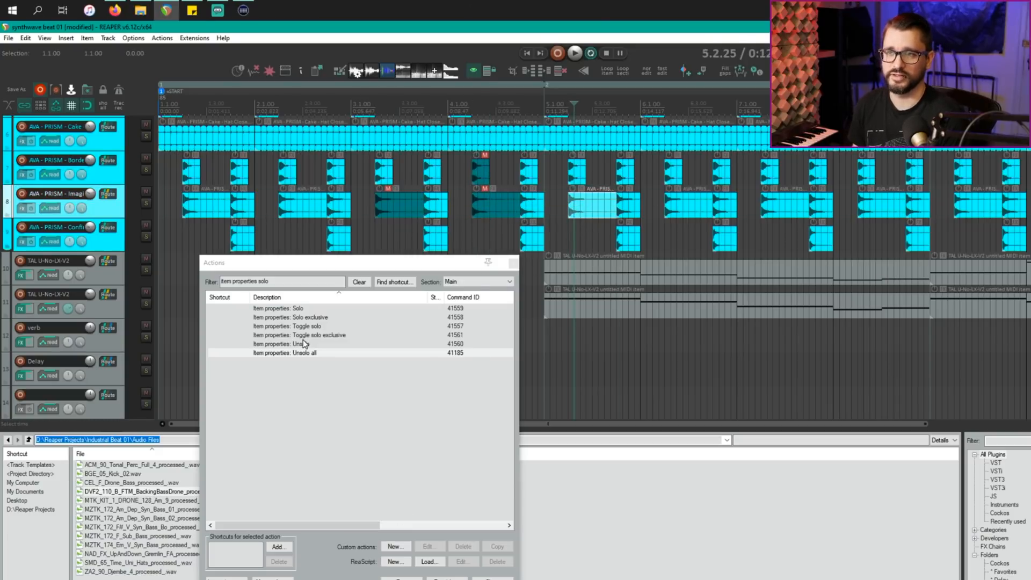
left_click(300, 334)
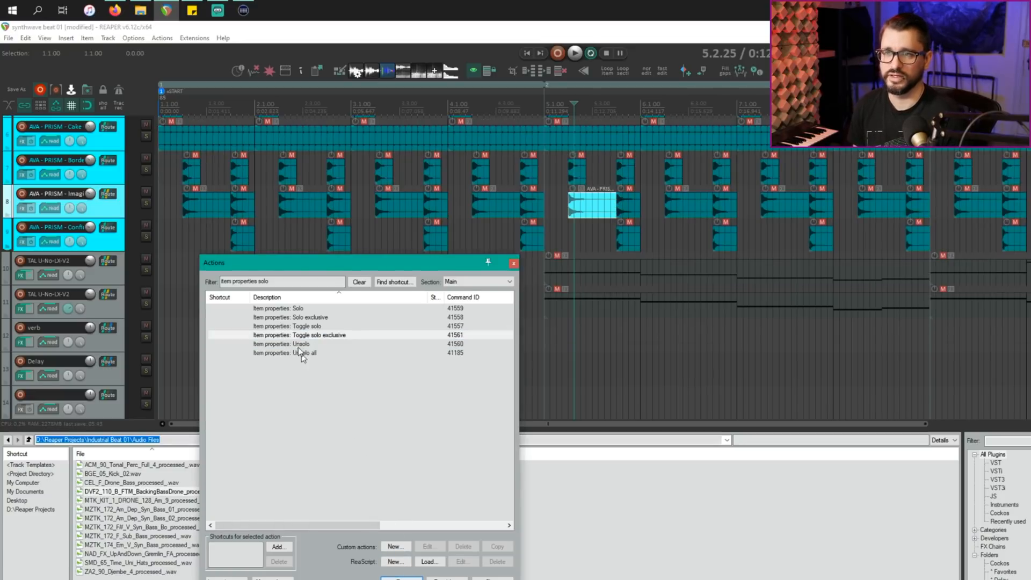
left_click(303, 352)
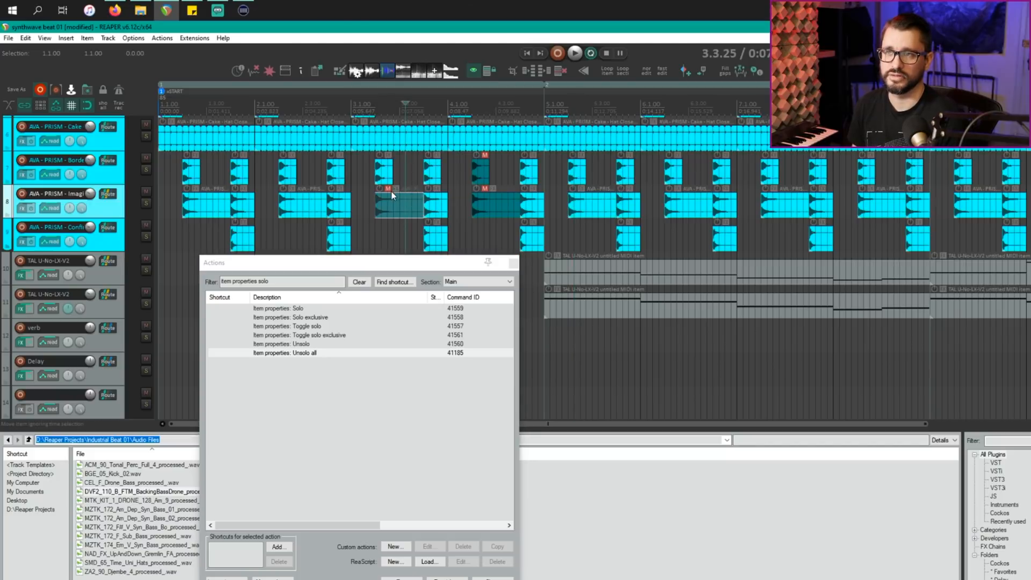
mouse_move(391, 197)
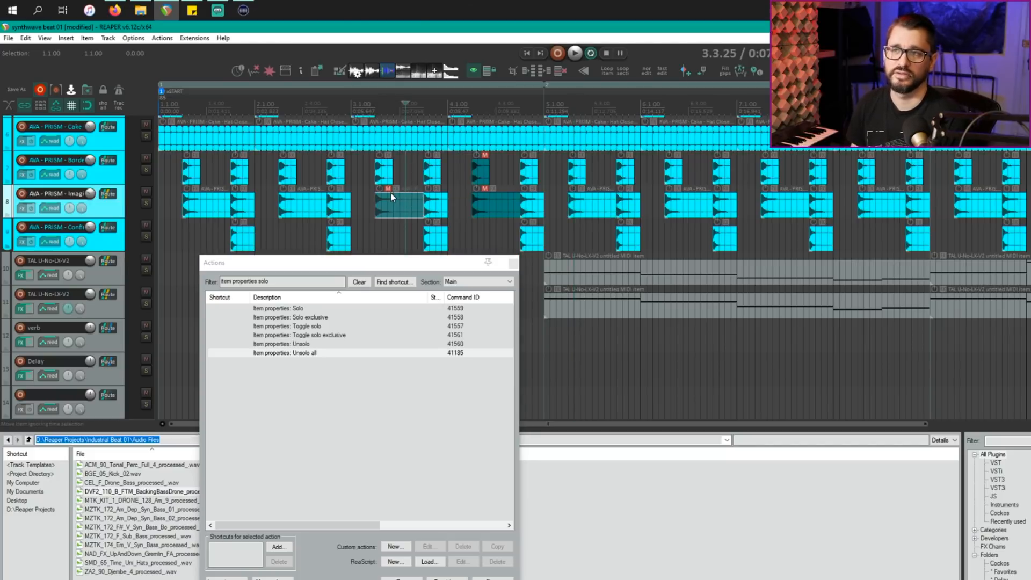